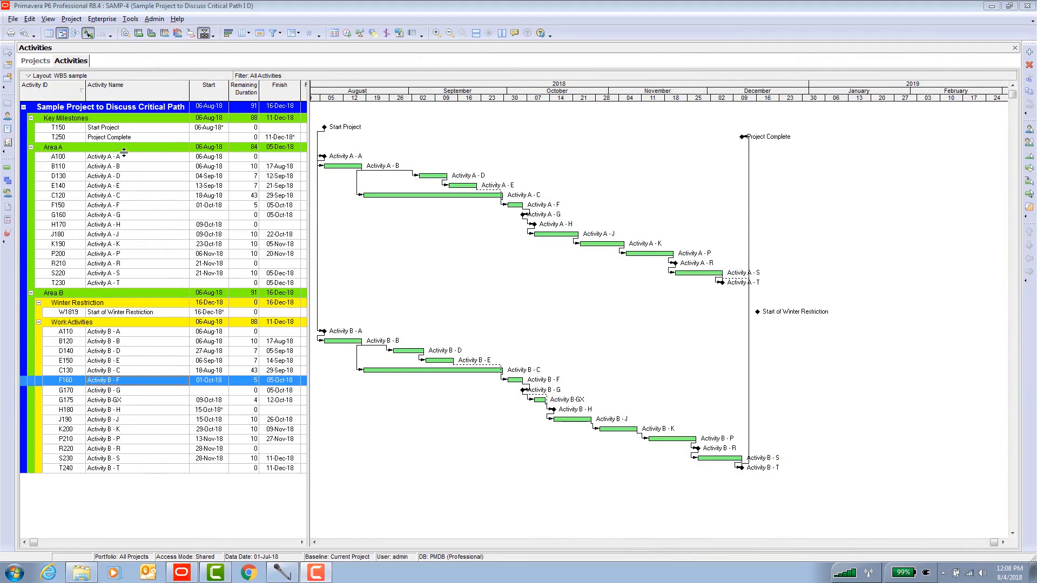
Apply the Longest Path filter so only the Start of Winter Restriction milestone is listed.
click(108, 137)
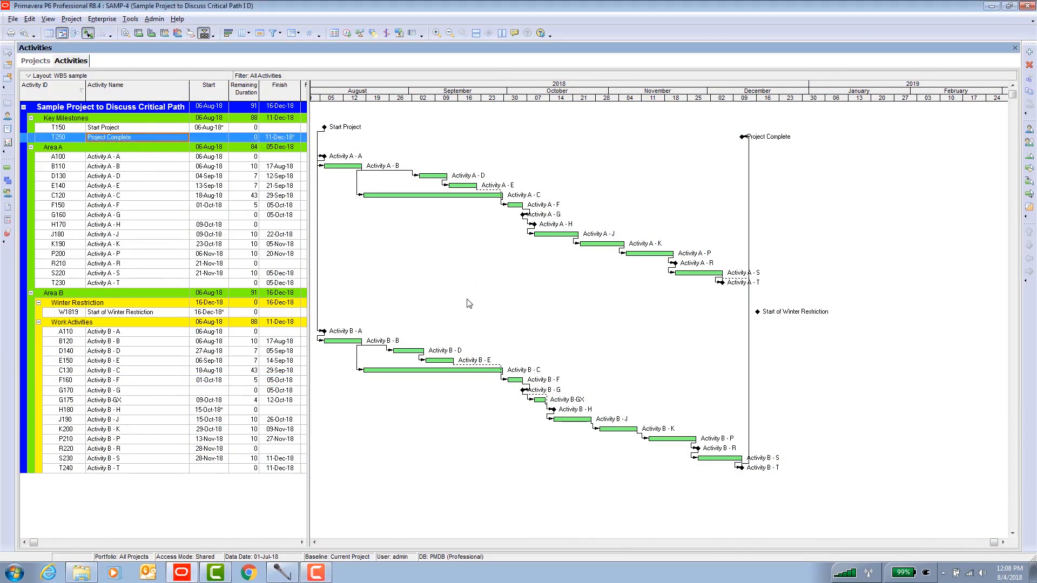
mouse_move(161, 231)
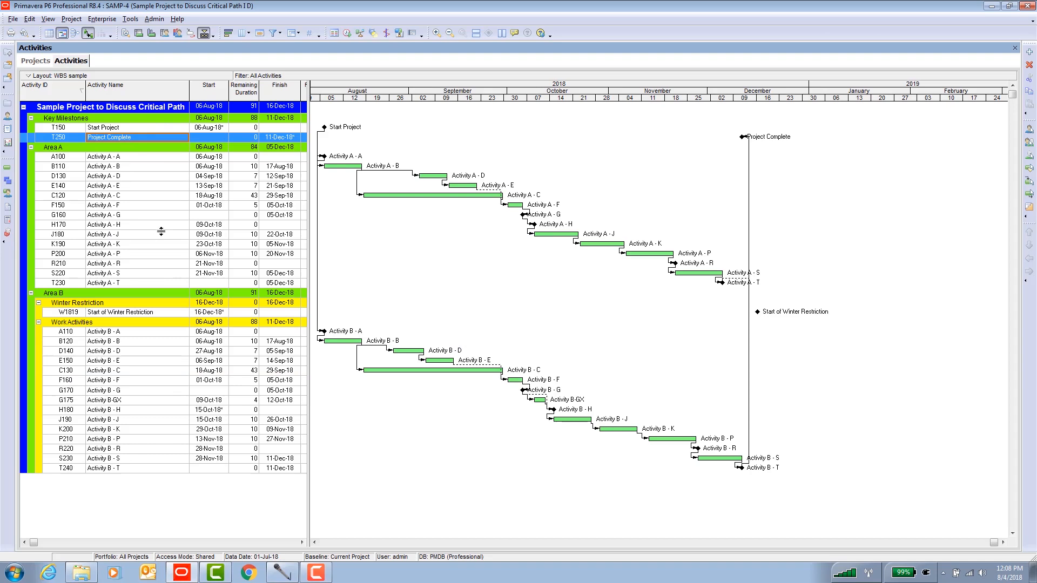
mouse_move(325, 427)
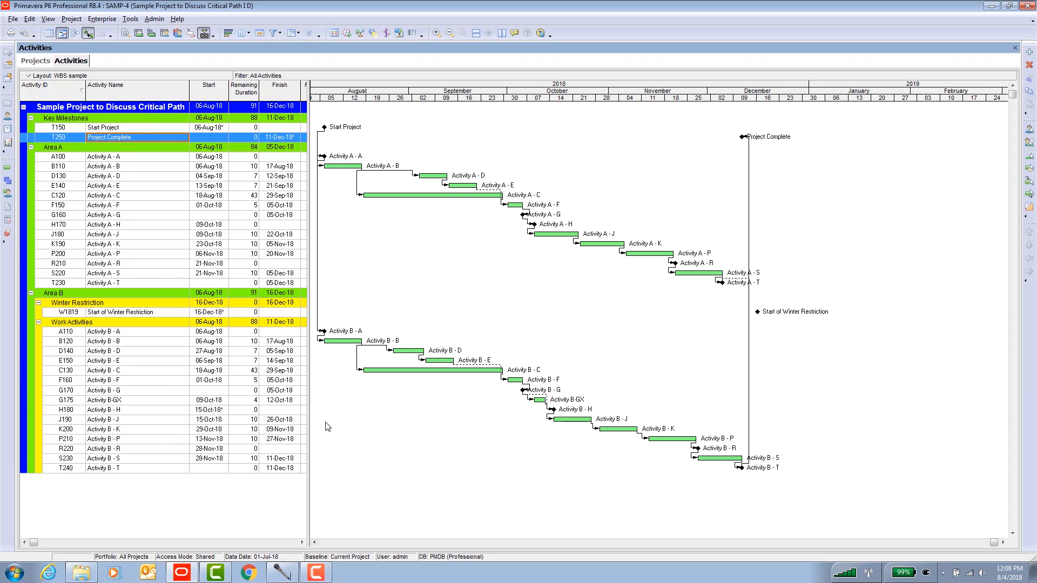
mouse_move(308, 403)
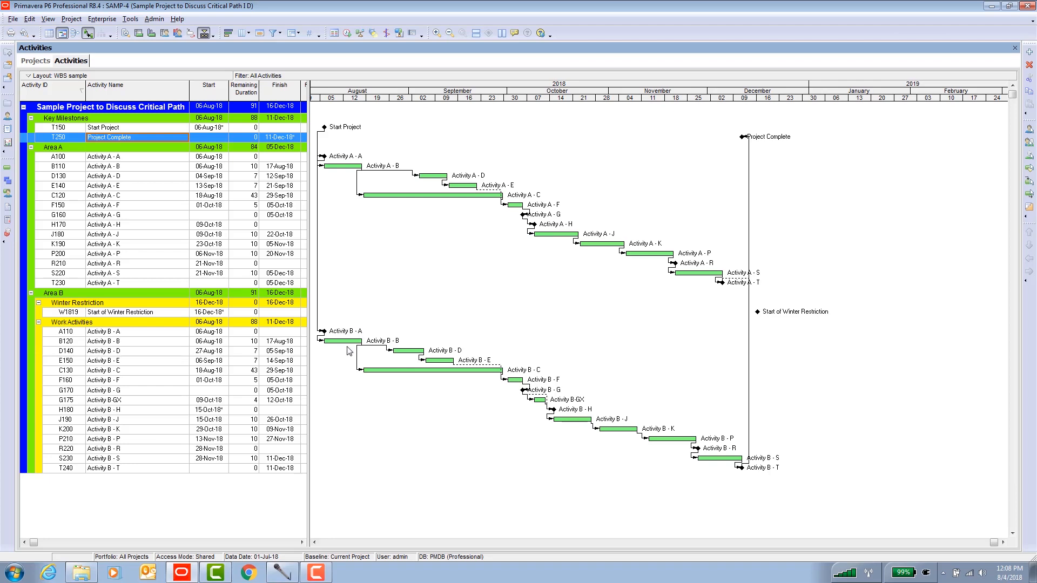
mouse_move(691, 447)
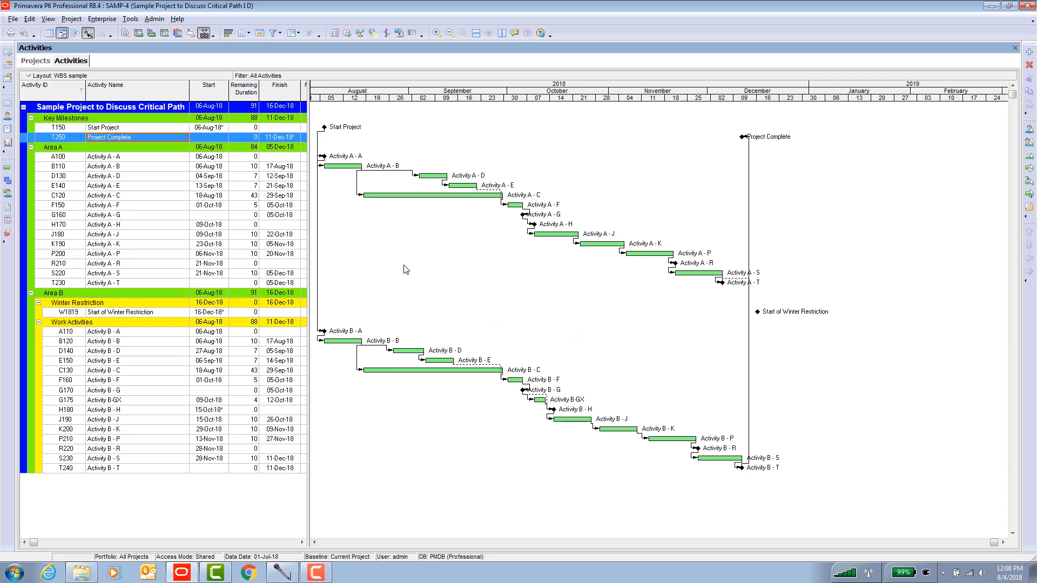
mouse_move(719, 507)
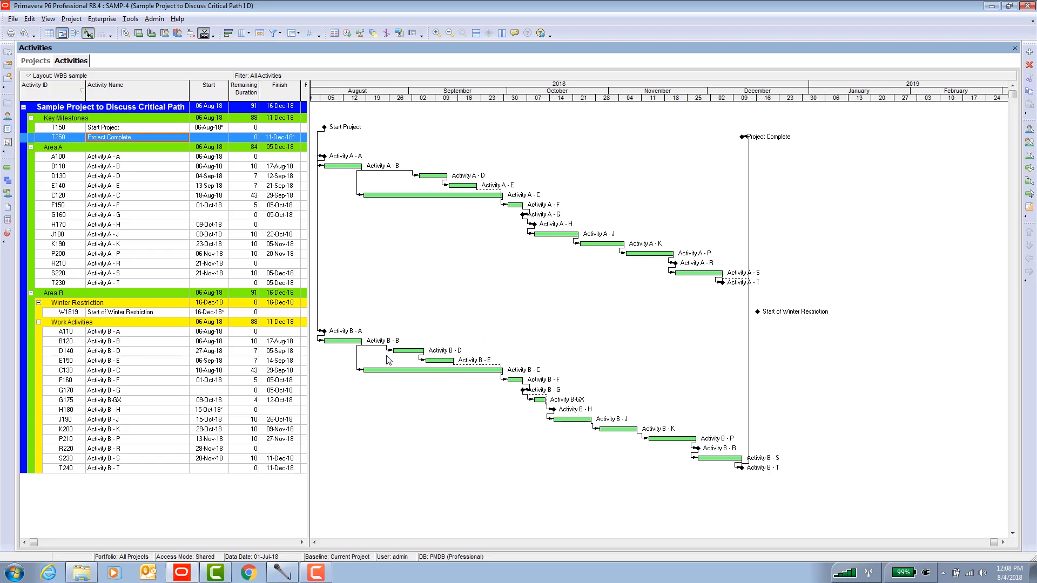
mouse_move(355, 287)
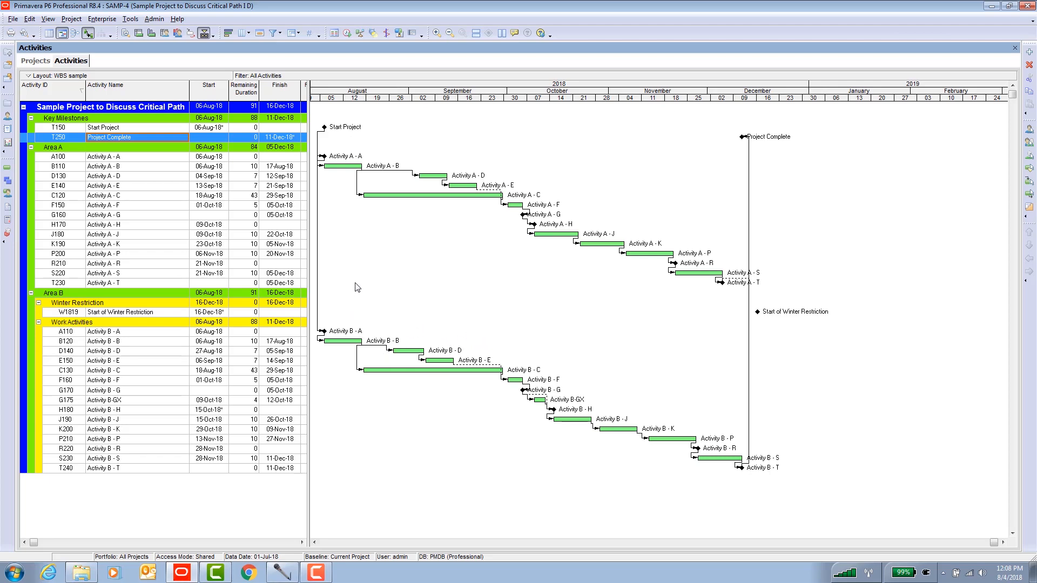
mouse_move(542, 377)
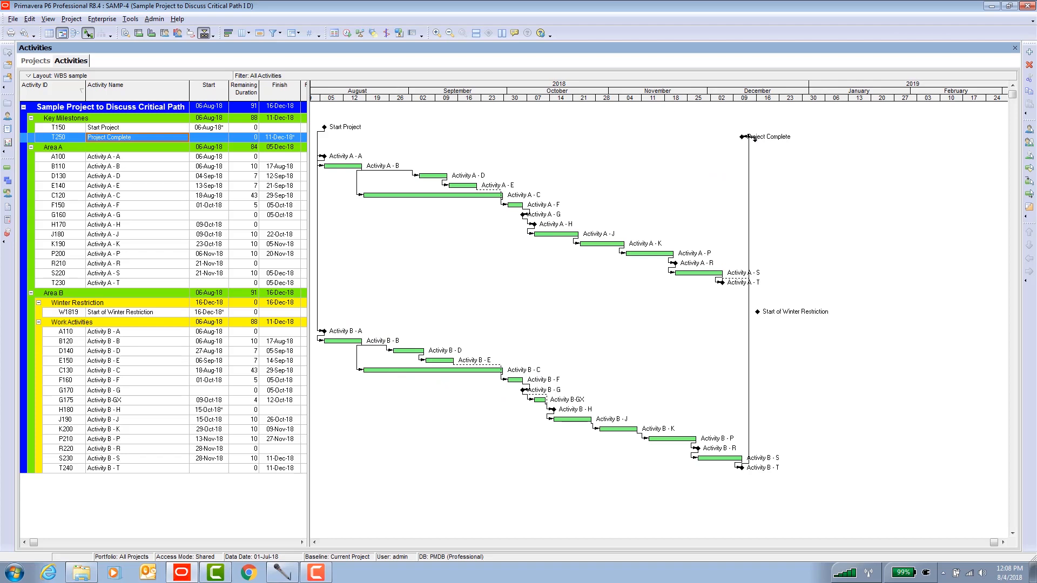
mouse_move(322, 357)
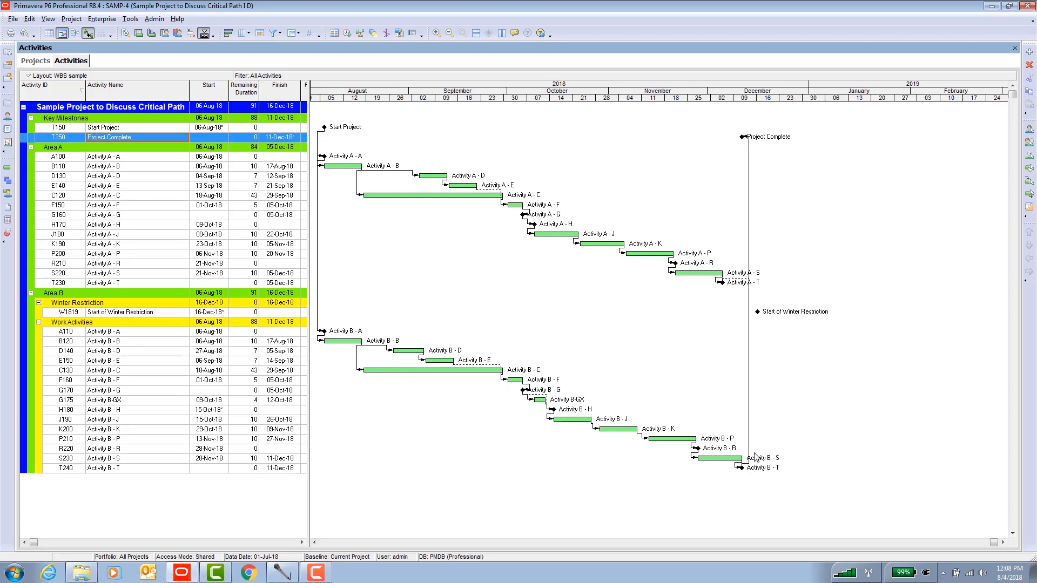
mouse_move(339, 228)
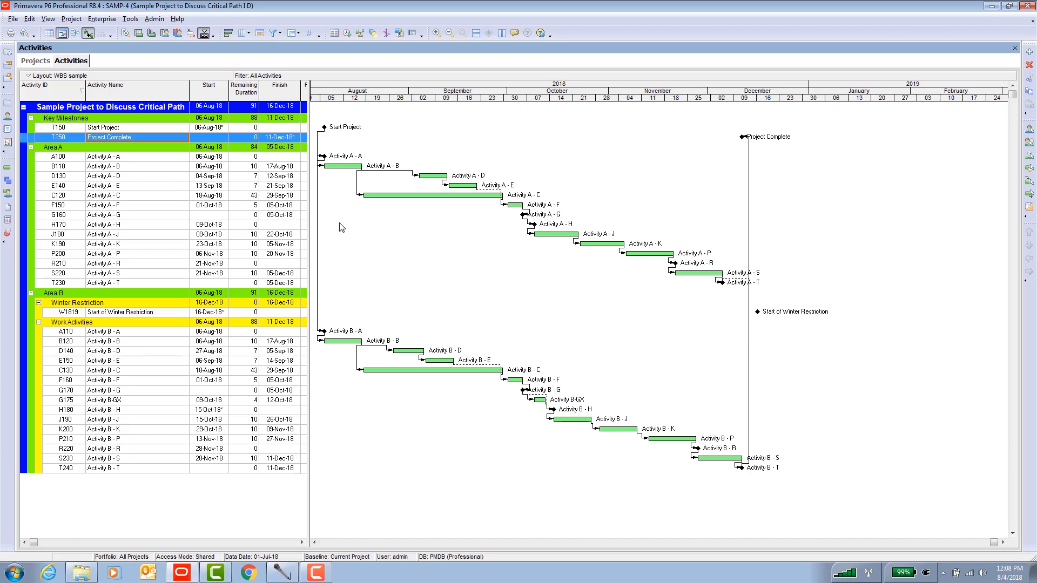
mouse_move(334, 426)
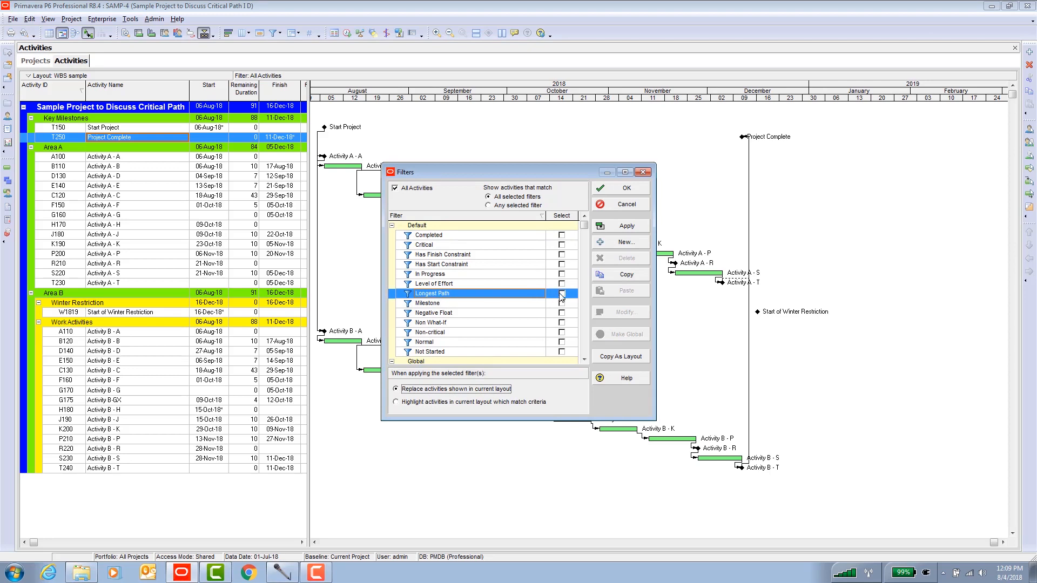
click(561, 292)
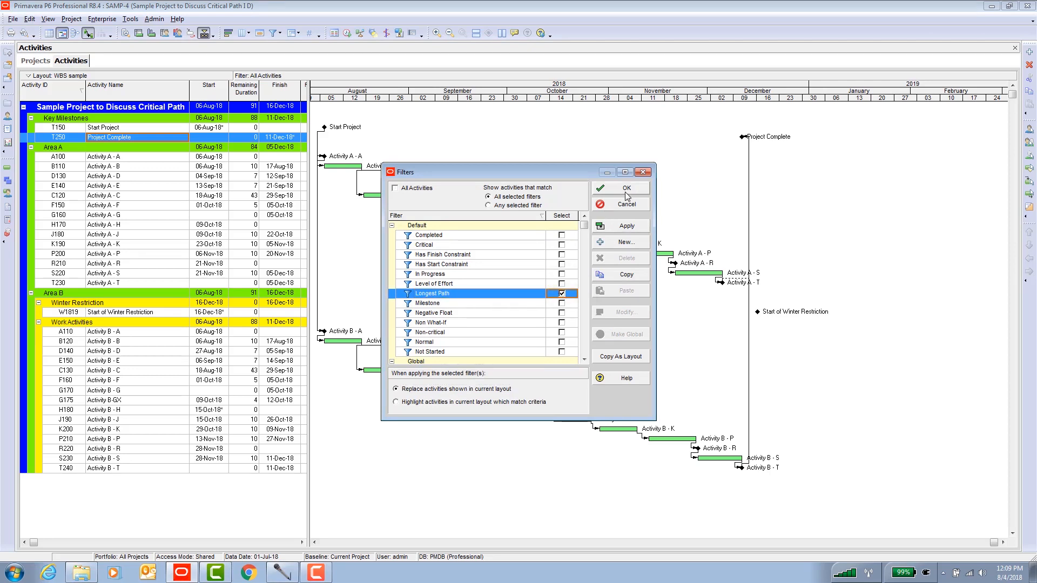
click(624, 188)
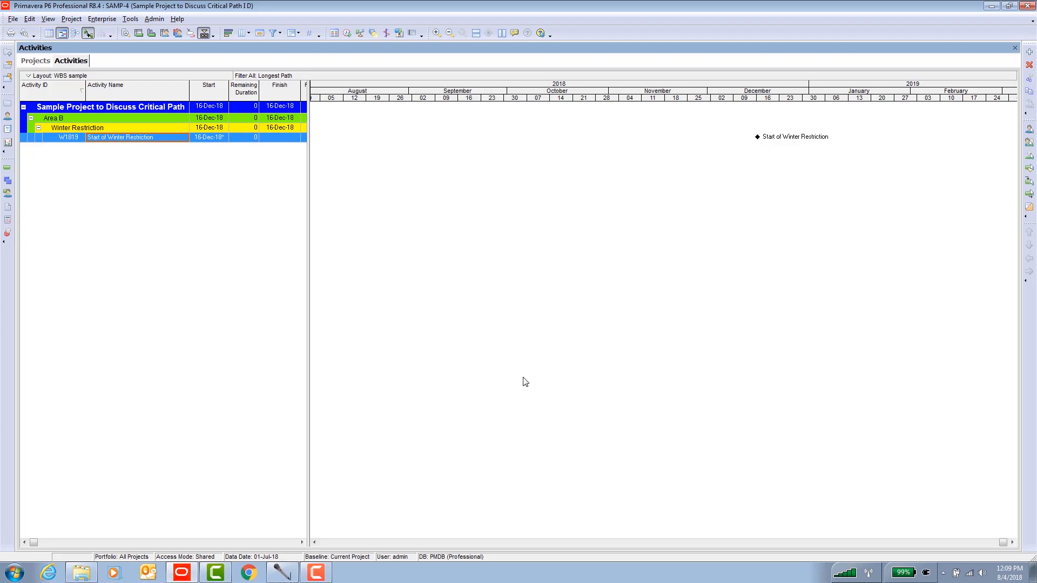
mouse_move(440, 233)
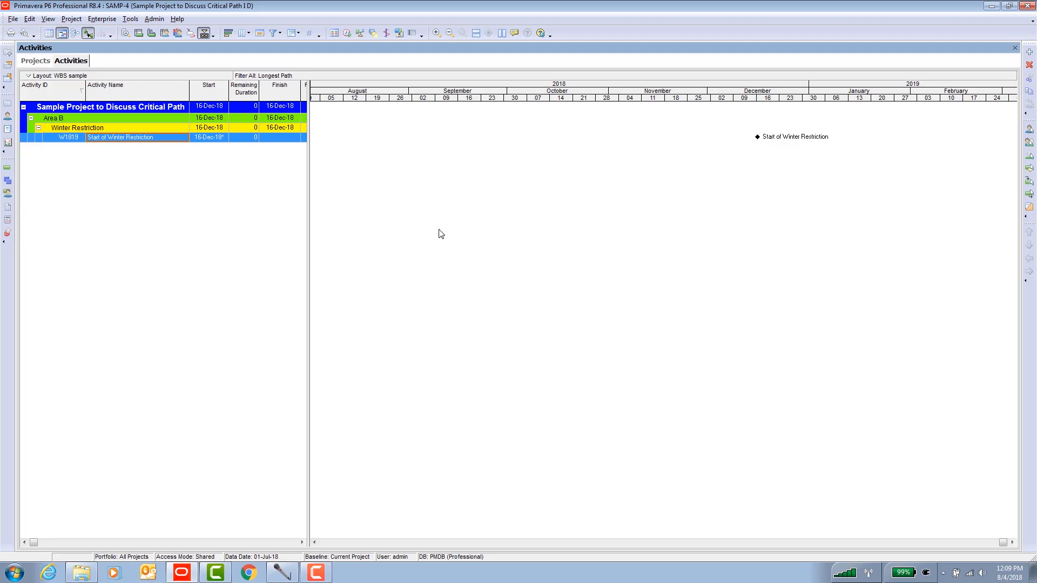
mouse_move(493, 367)
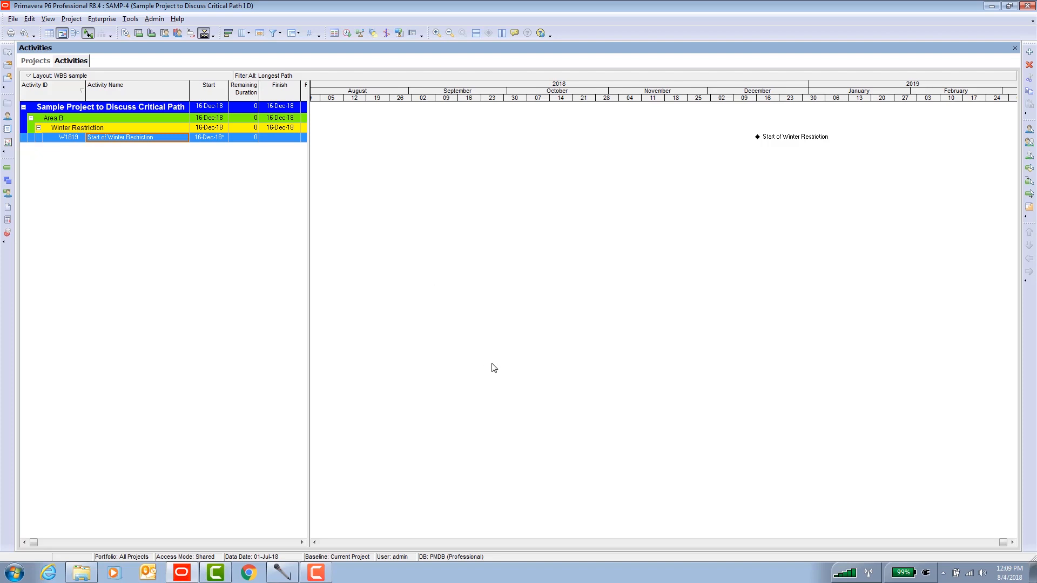
mouse_move(608, 202)
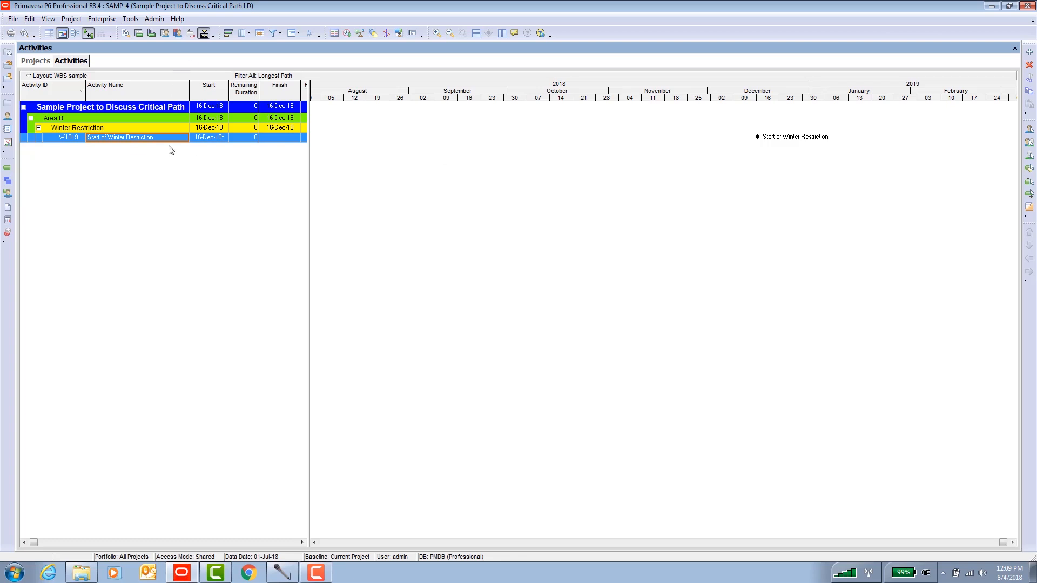
mouse_move(747, 139)
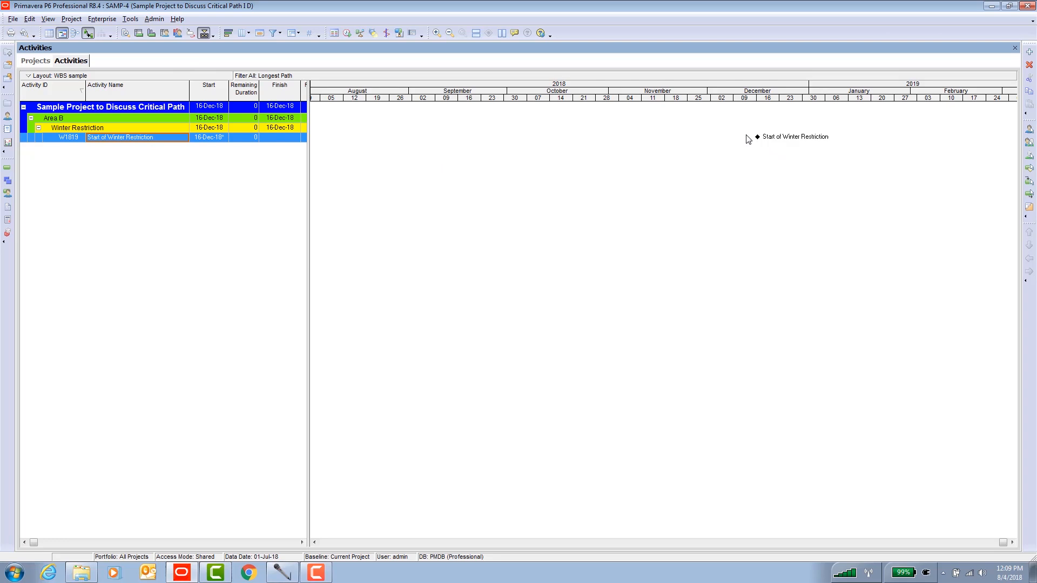
mouse_move(775, 152)
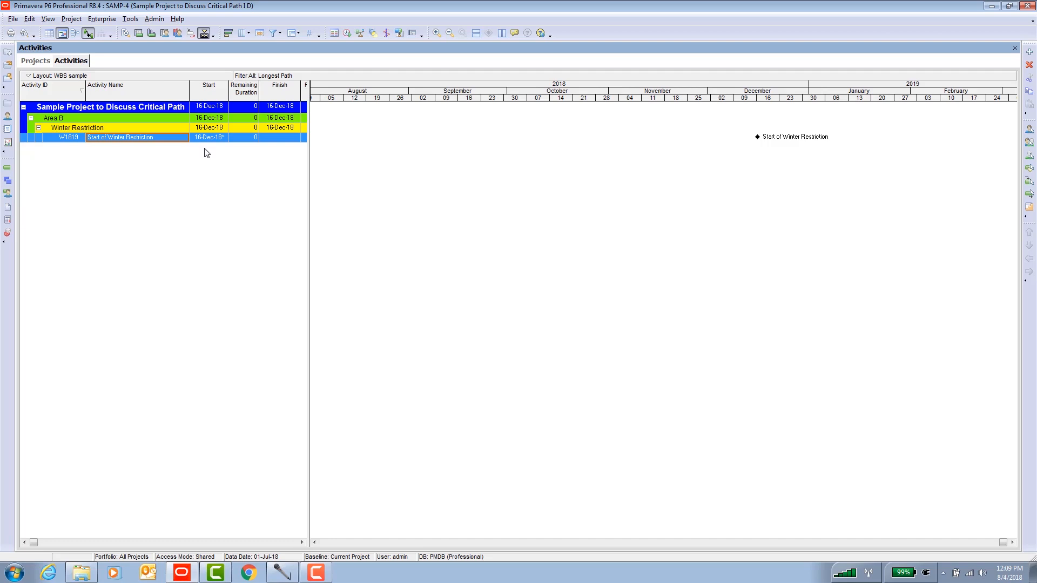
mouse_move(202, 161)
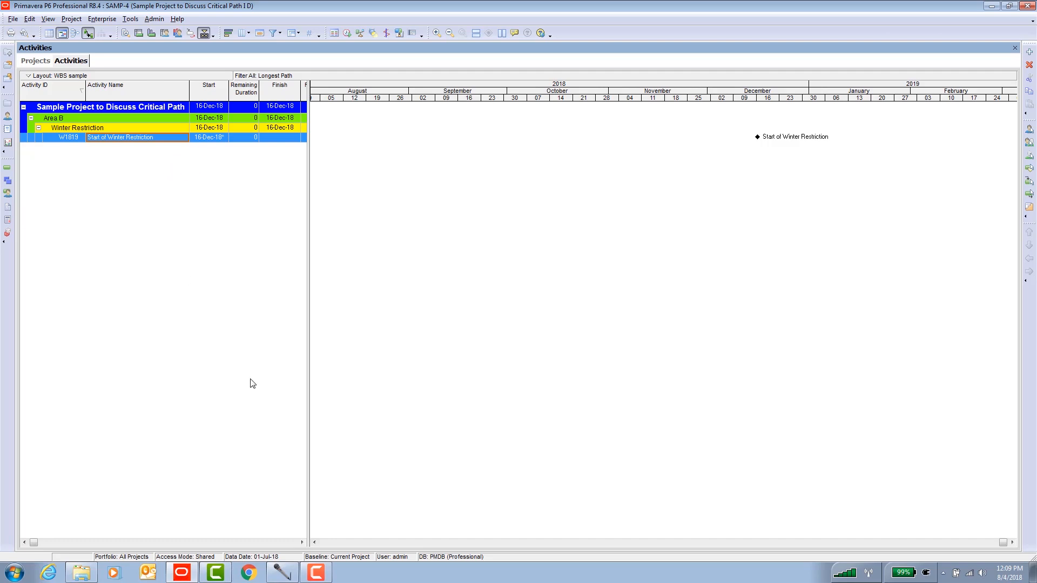
Set the Start of Winter Restriction primary constraint to Start On or Before.
click(126, 34)
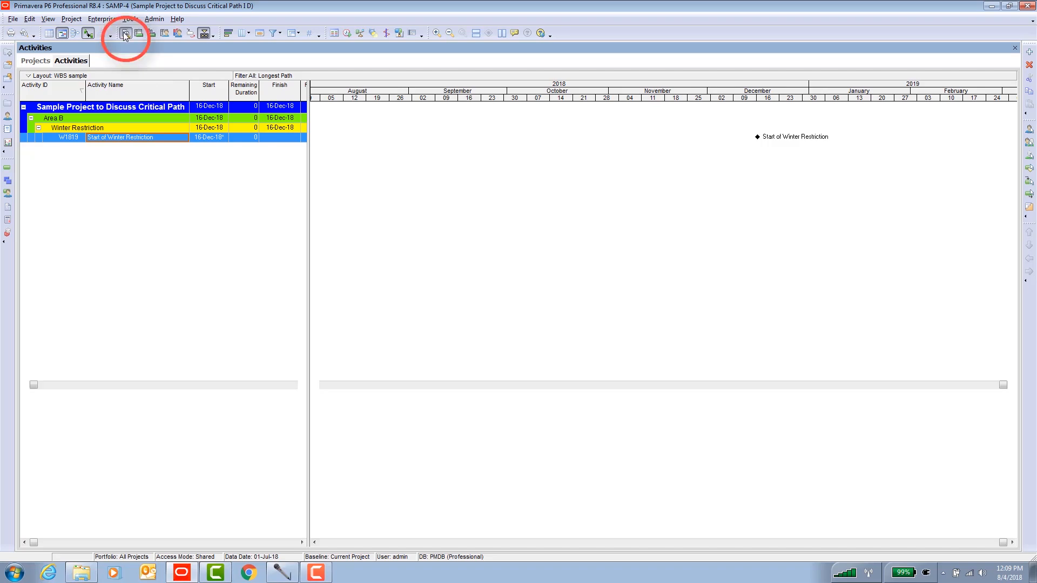
click(125, 33)
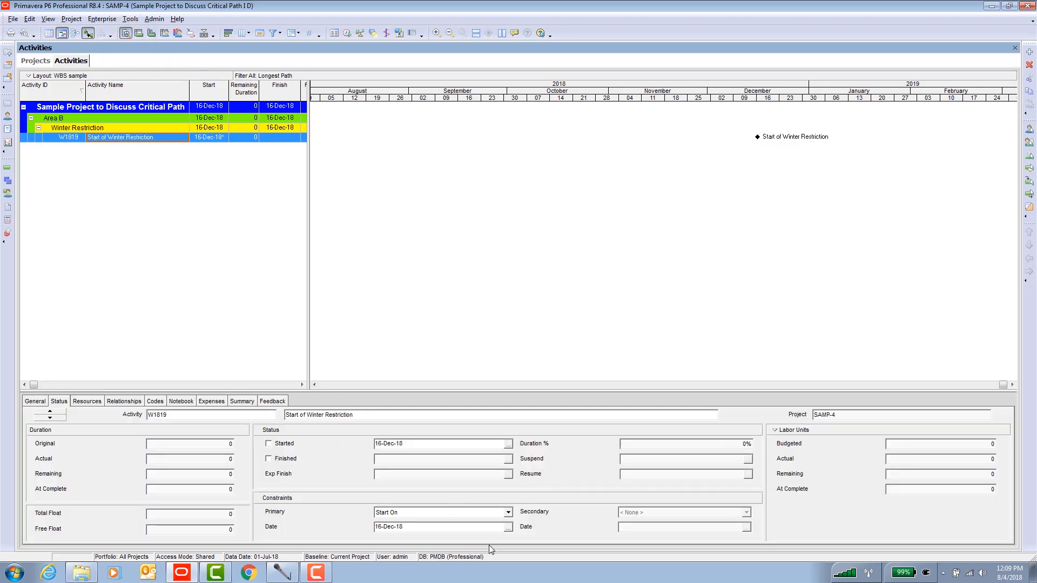
click(508, 512)
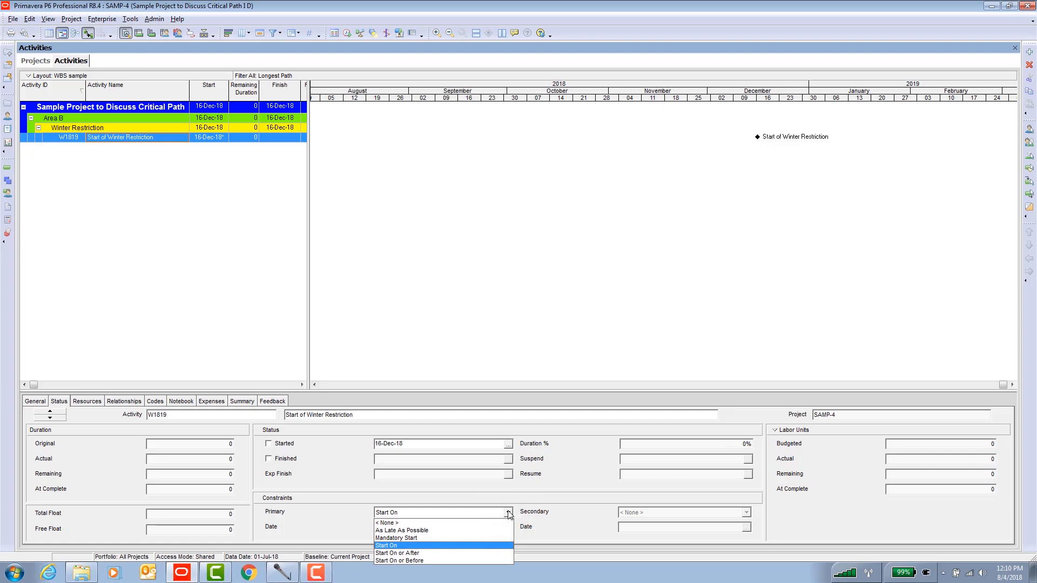
click(399, 561)
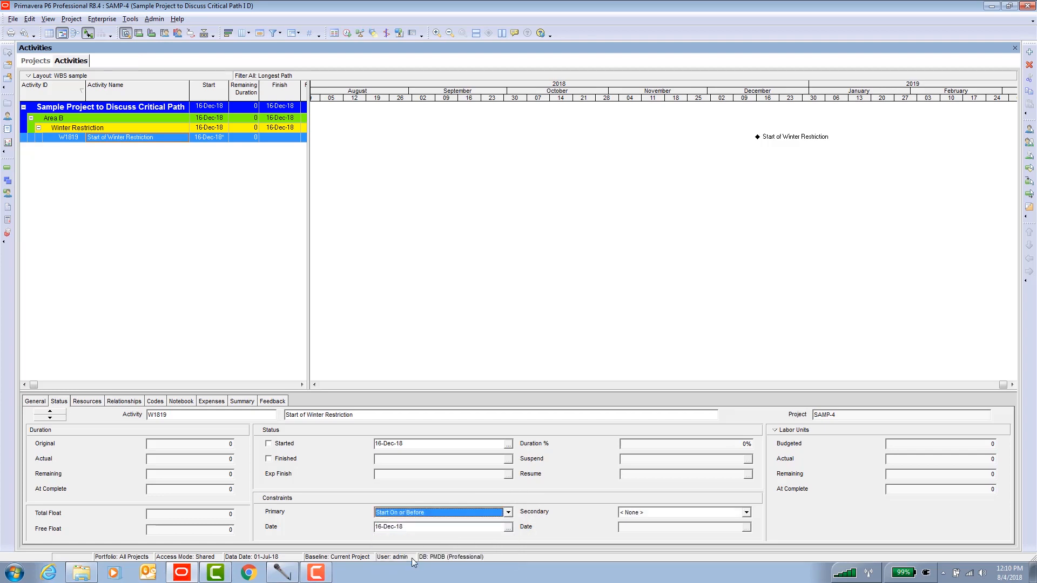
mouse_move(407, 44)
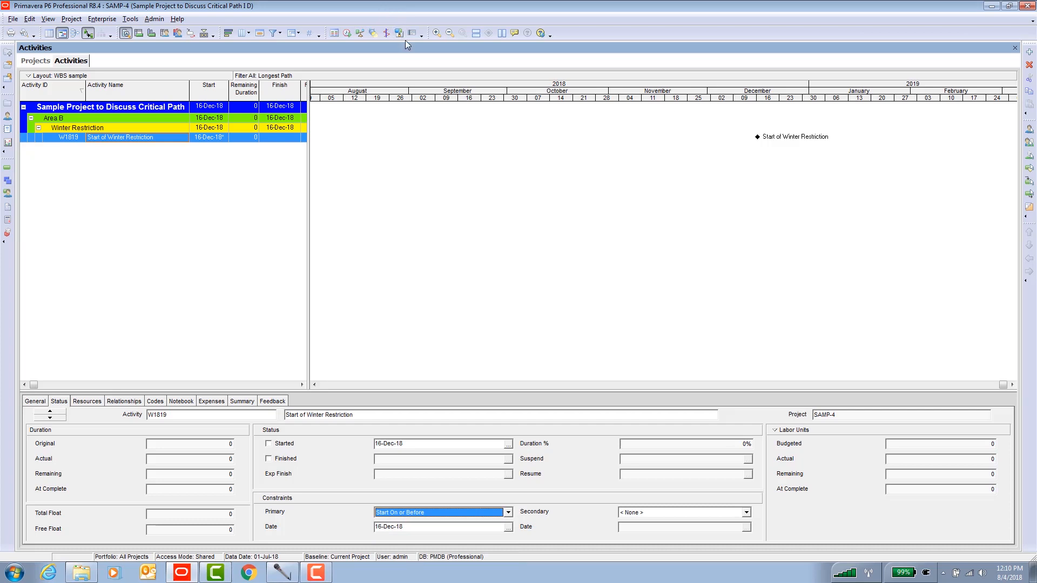
Reschedule the project, moving the milestone to 01-Jul-18.
click(347, 33)
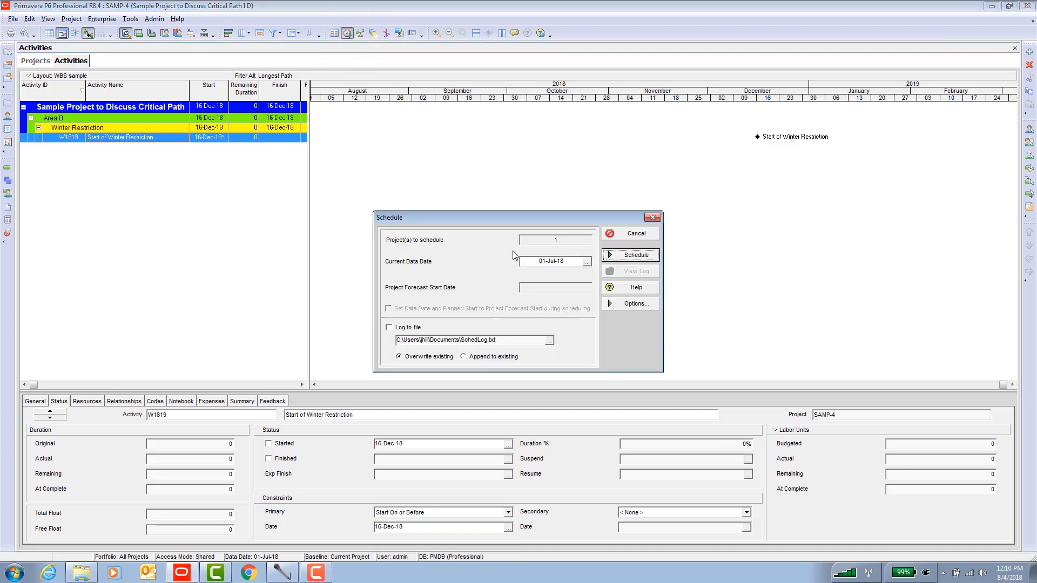
click(629, 255)
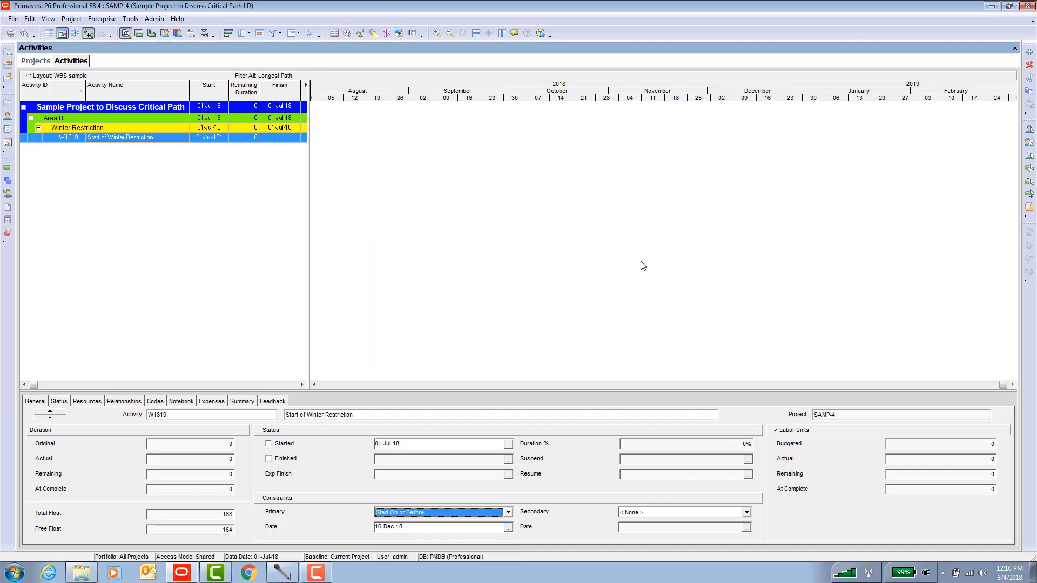
click(271, 33)
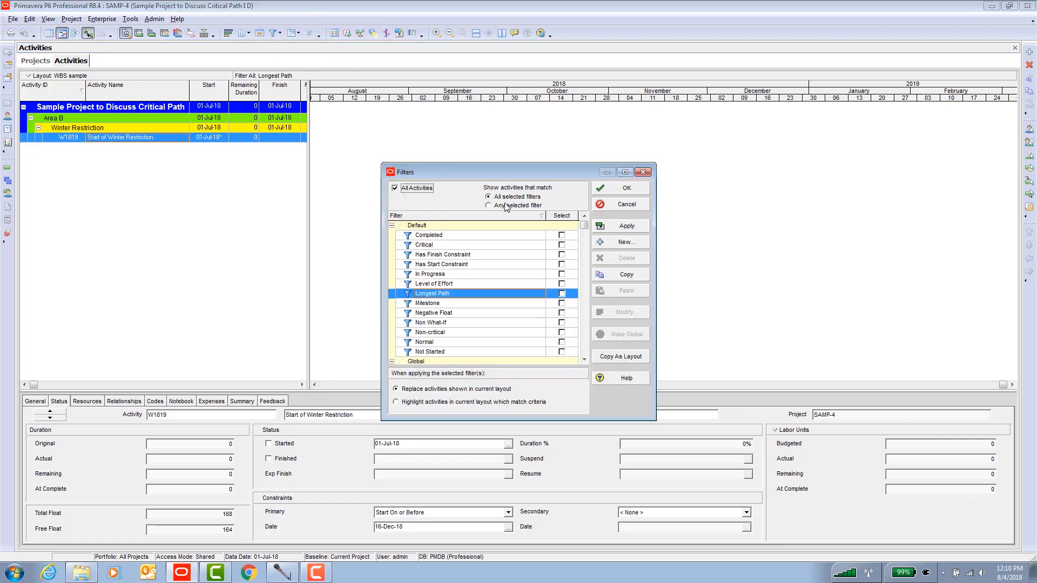
Reapply the Longest Path filter so the Activity B chain is listed.
click(626, 188)
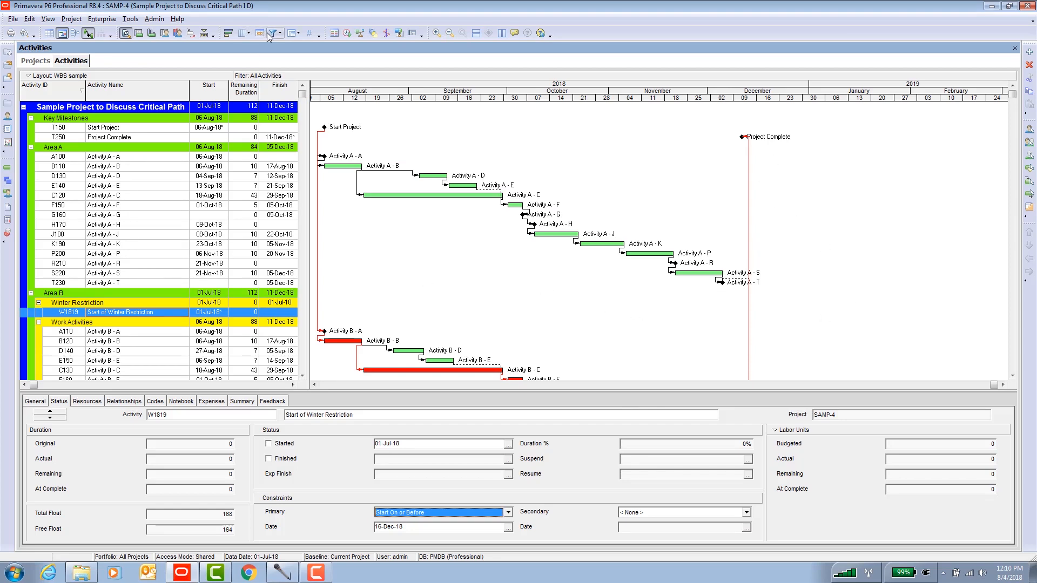
click(270, 34)
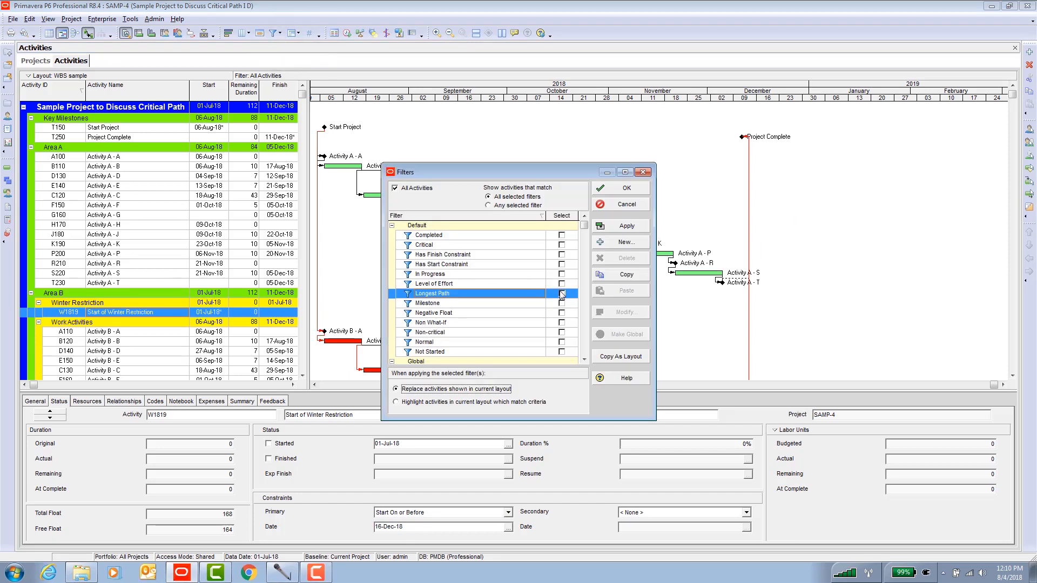
click(624, 188)
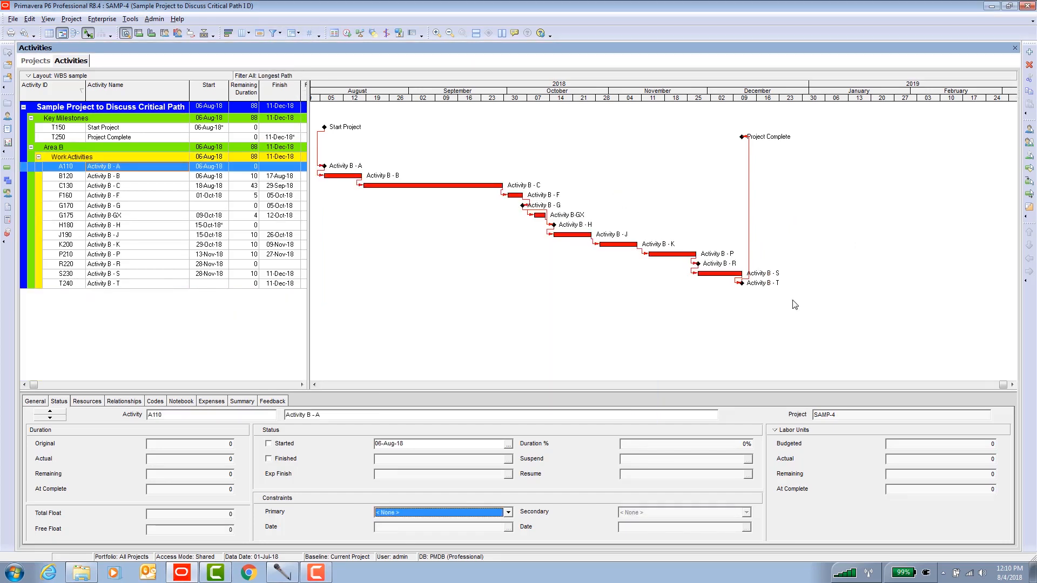
mouse_move(726, 120)
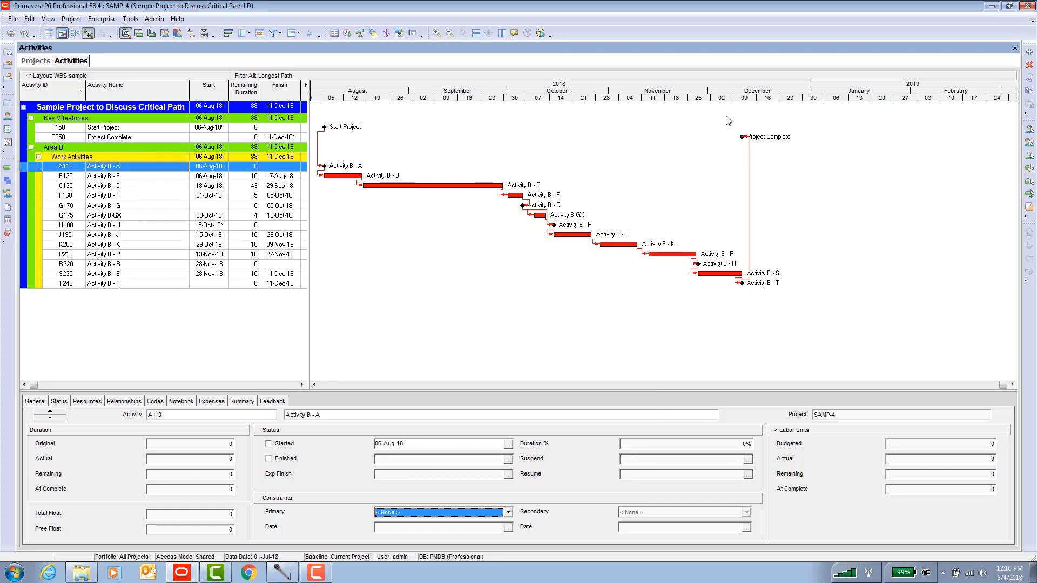
mouse_move(323, 171)
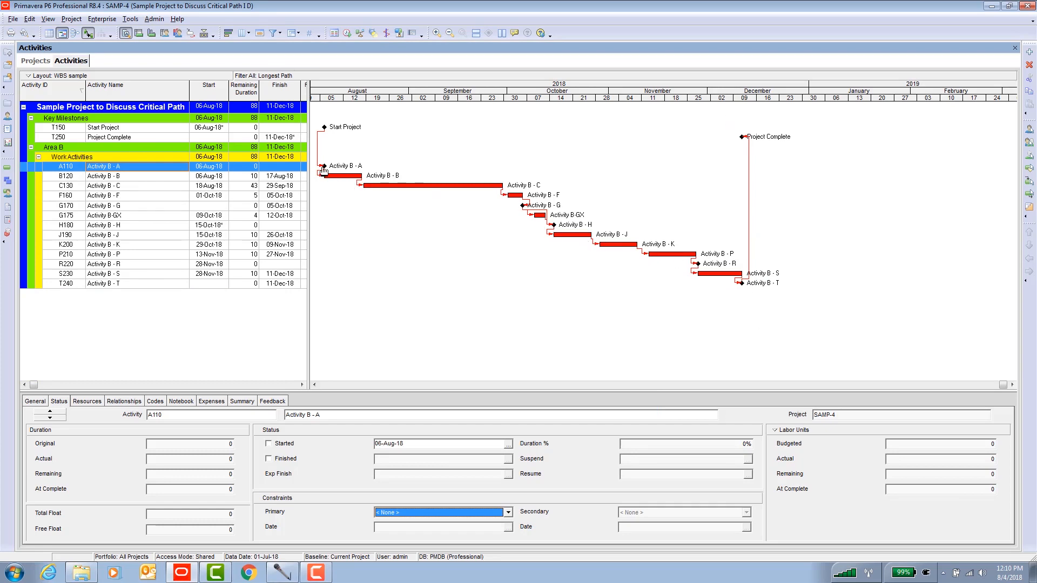
mouse_move(509, 272)
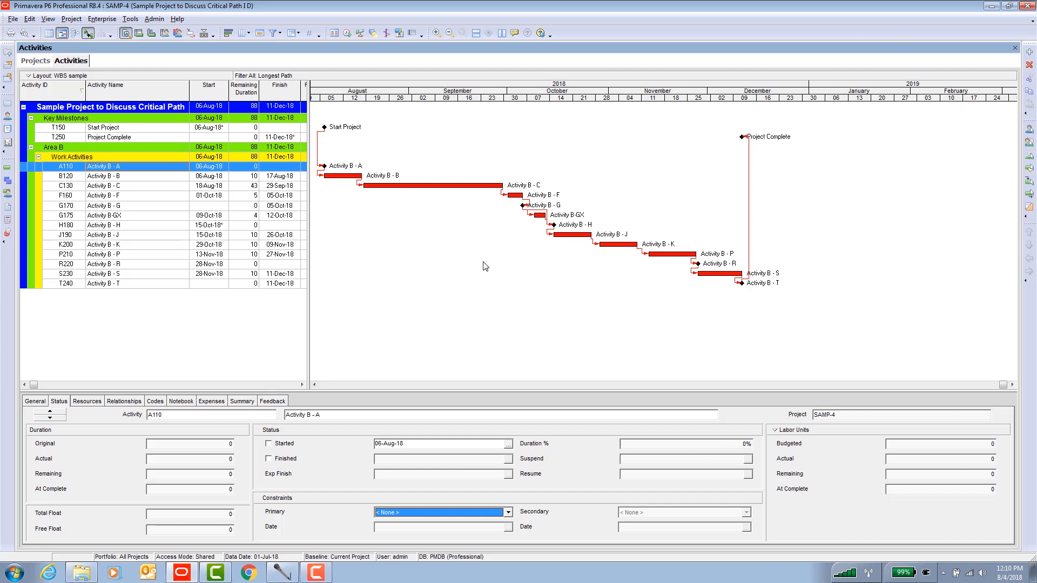
mouse_move(360, 197)
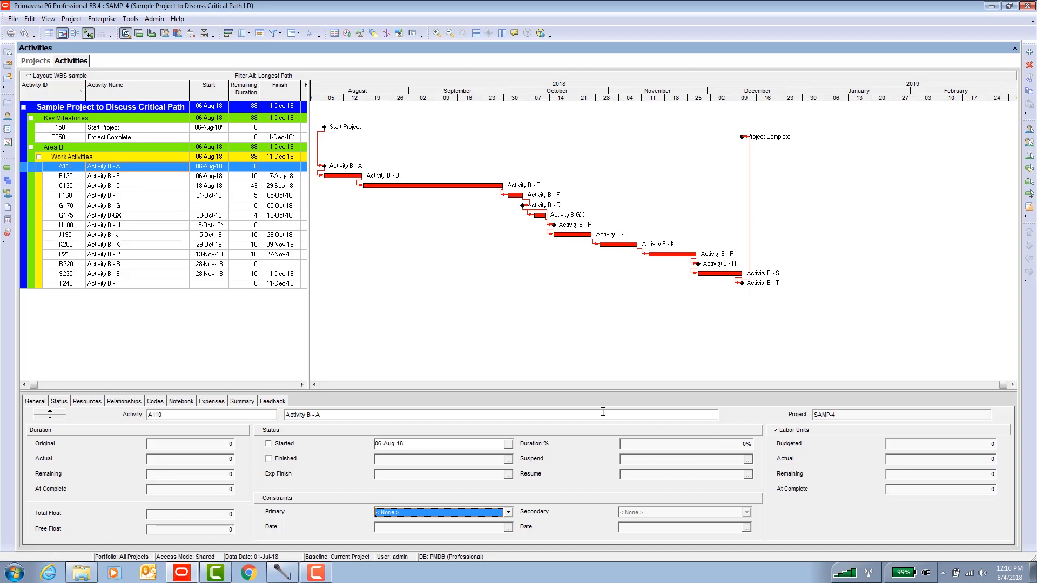
mouse_move(597, 309)
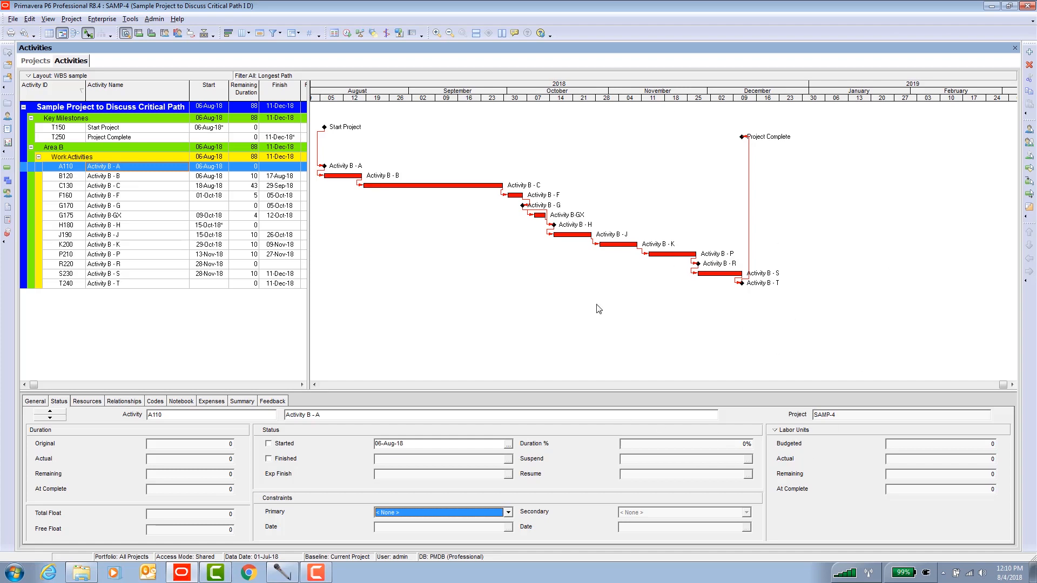
mouse_move(741, 166)
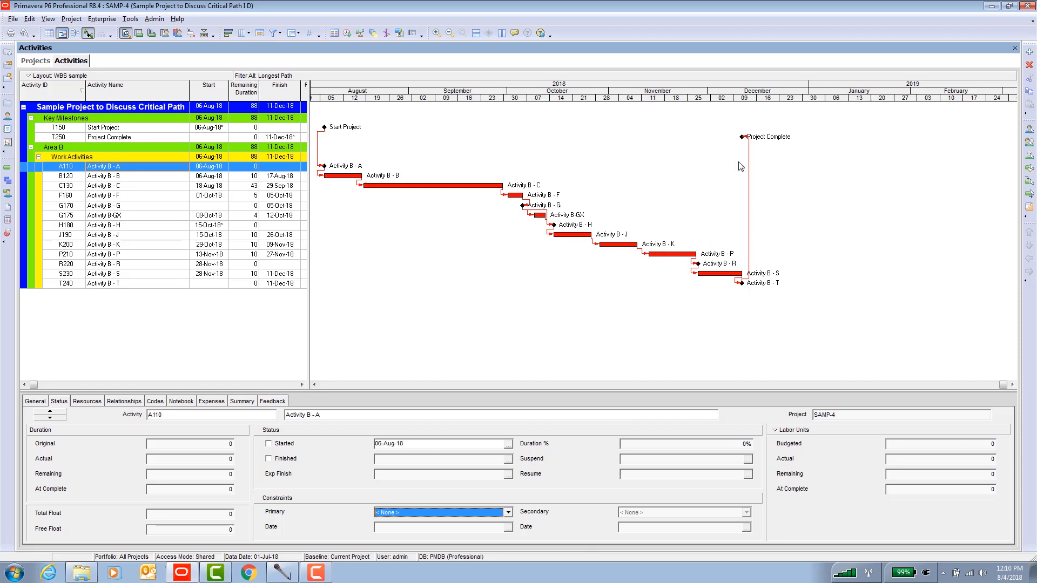
mouse_move(816, 314)
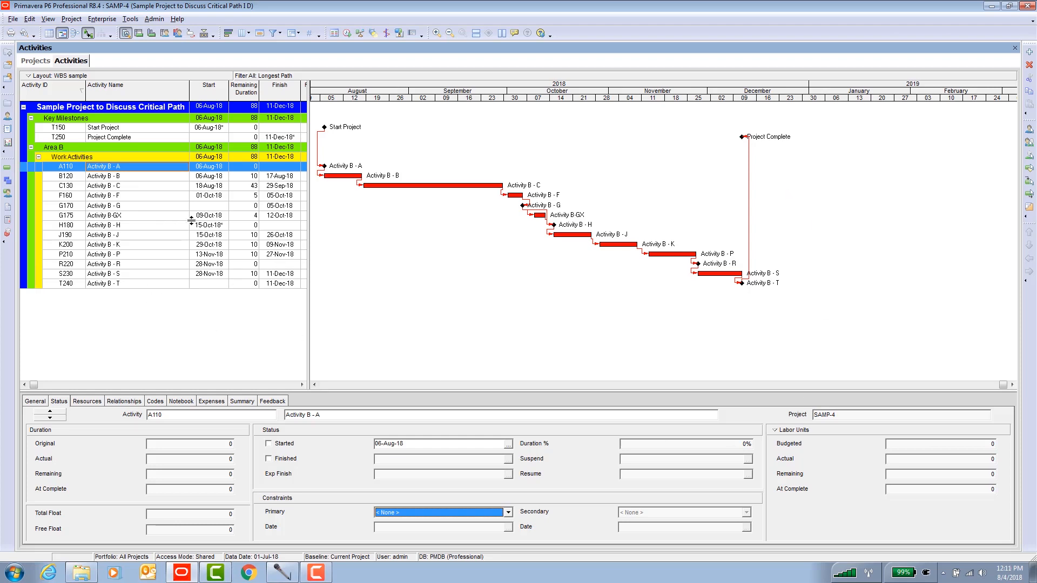
mouse_move(726, 303)
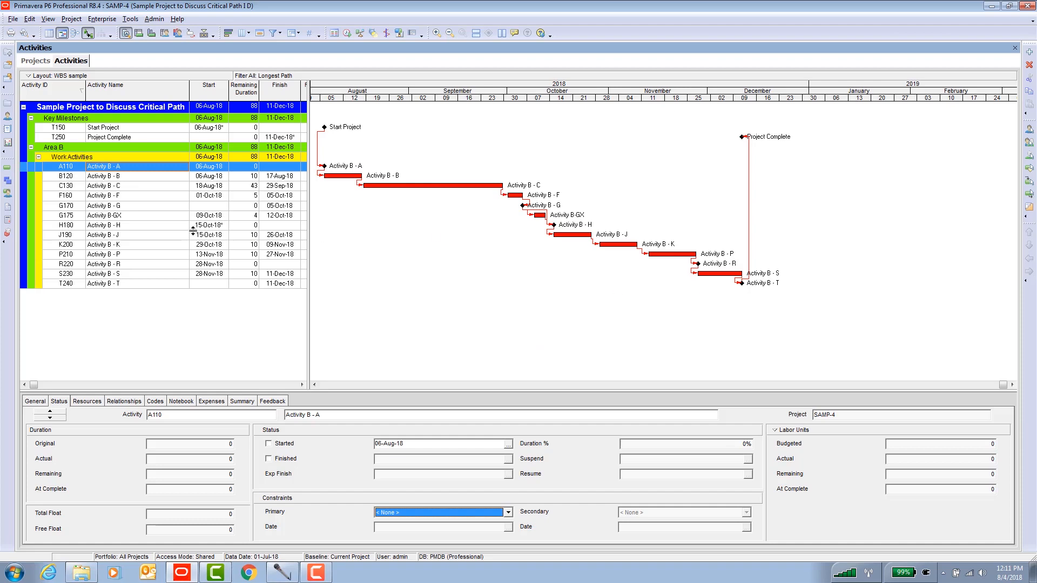
mouse_move(208, 218)
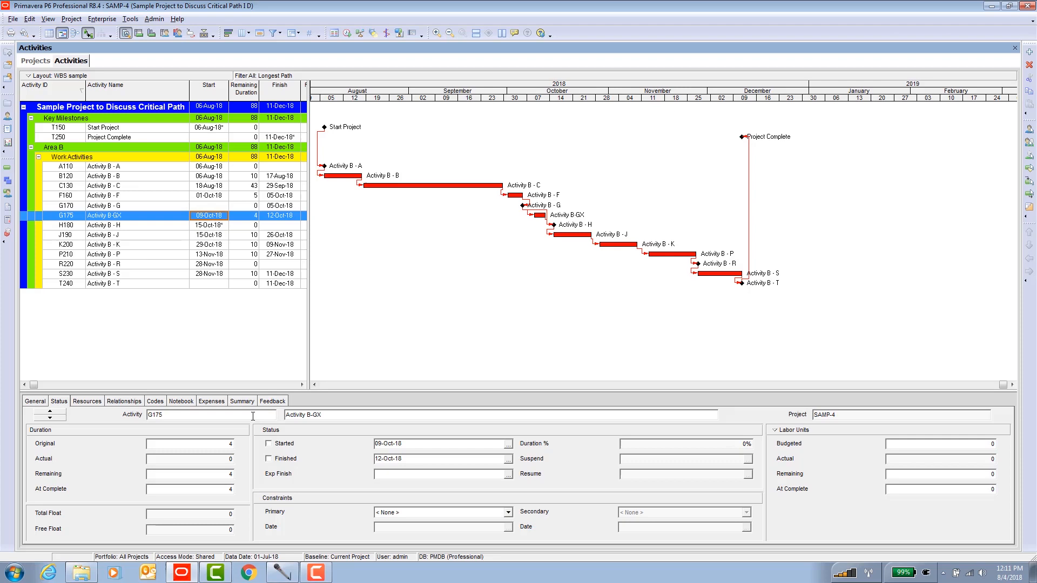
Remove Activity B-GX's predecessor relationship to Activity B - G, pending confirmation.
click(123, 401)
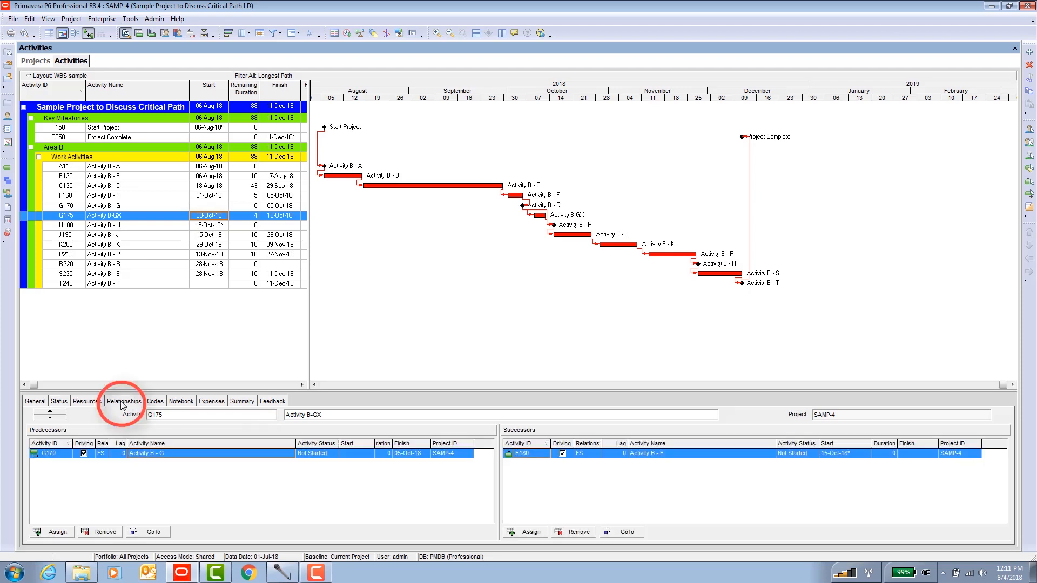
click(103, 531)
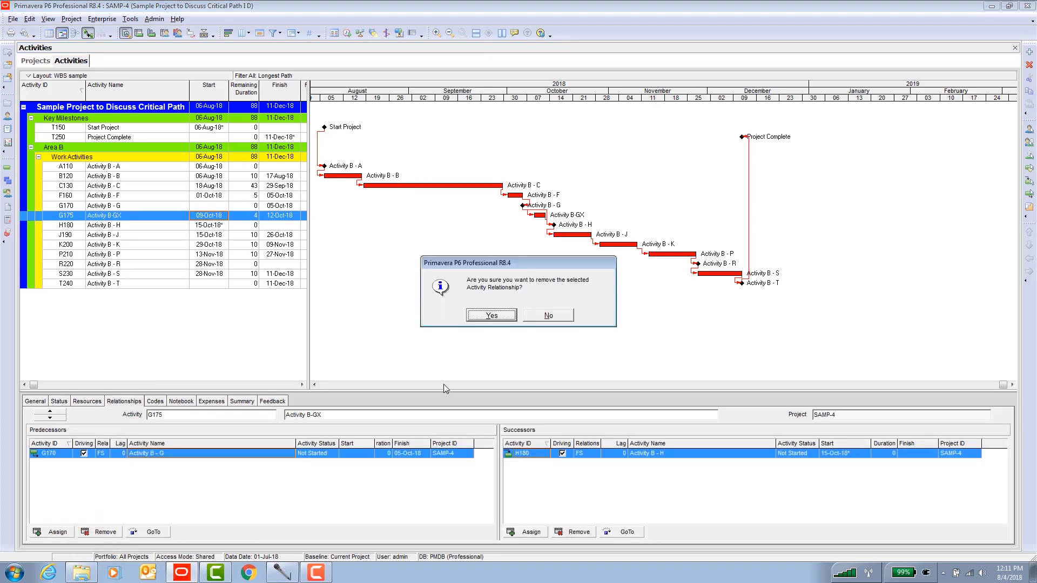
Confirm the relationship deletion and reschedule so Area B starts 02-Jul-18.
click(490, 315)
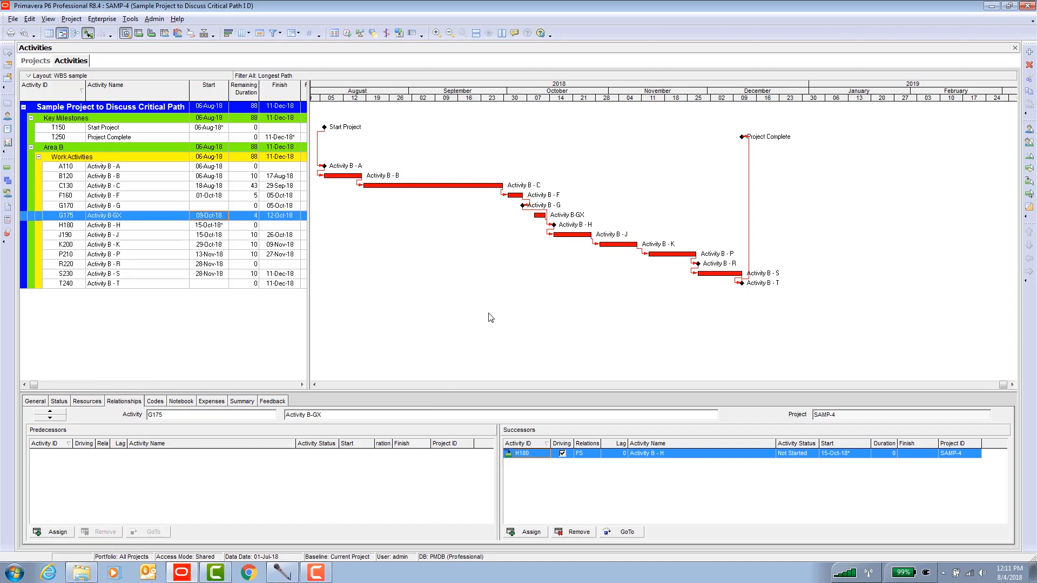
mouse_move(286, 51)
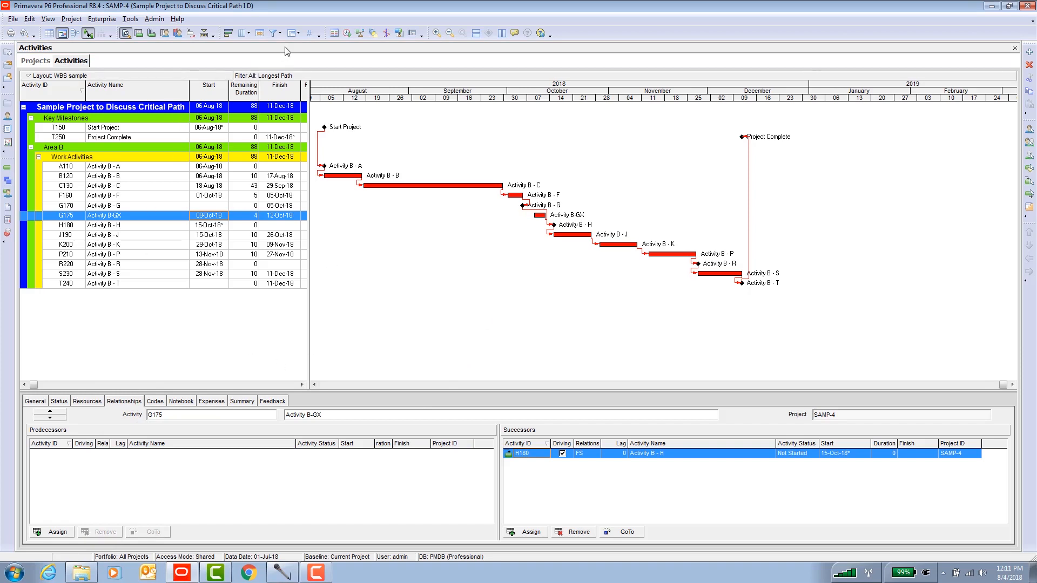
click(347, 32)
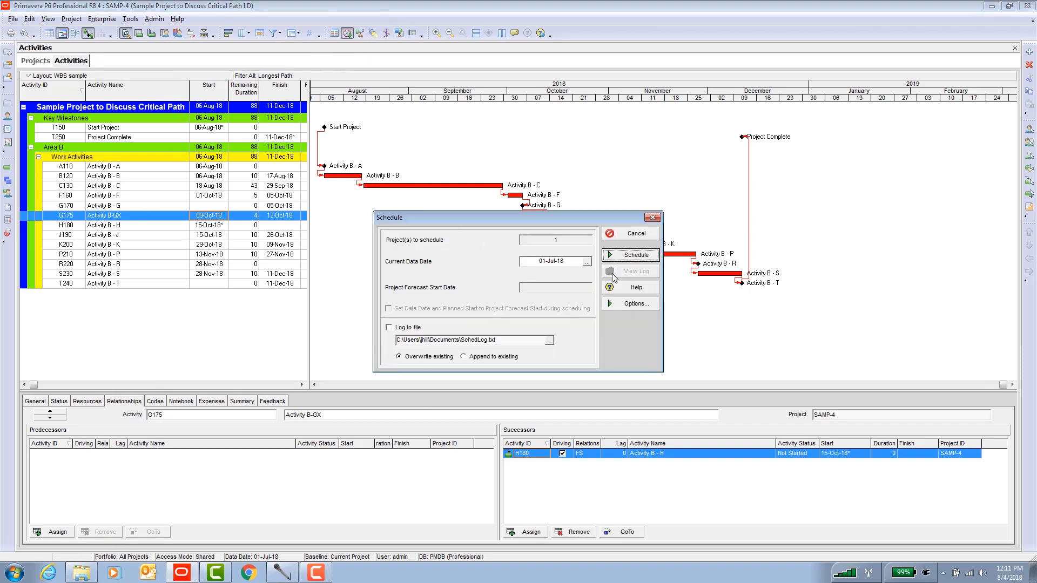
click(630, 255)
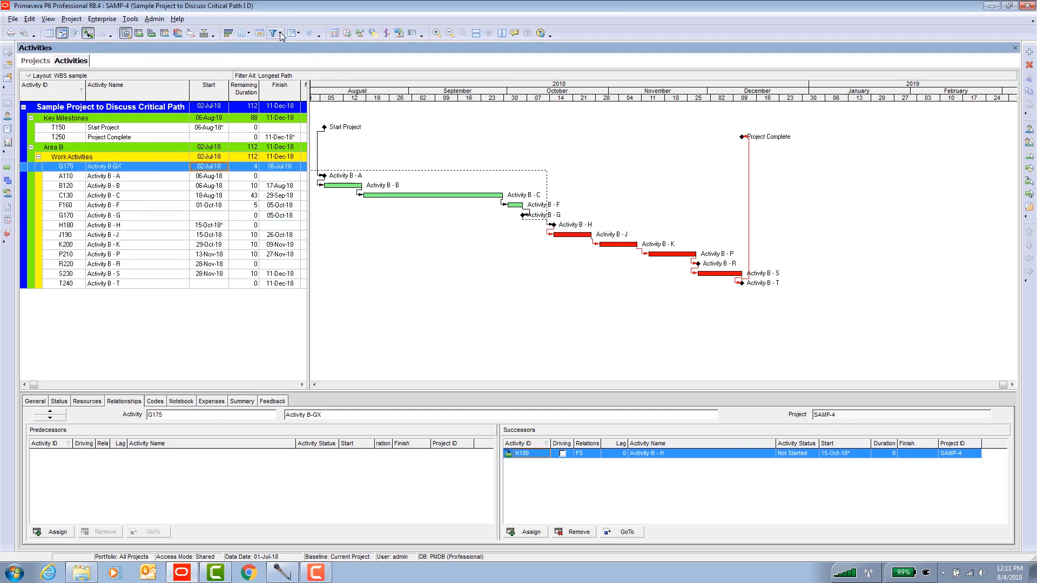
click(273, 34)
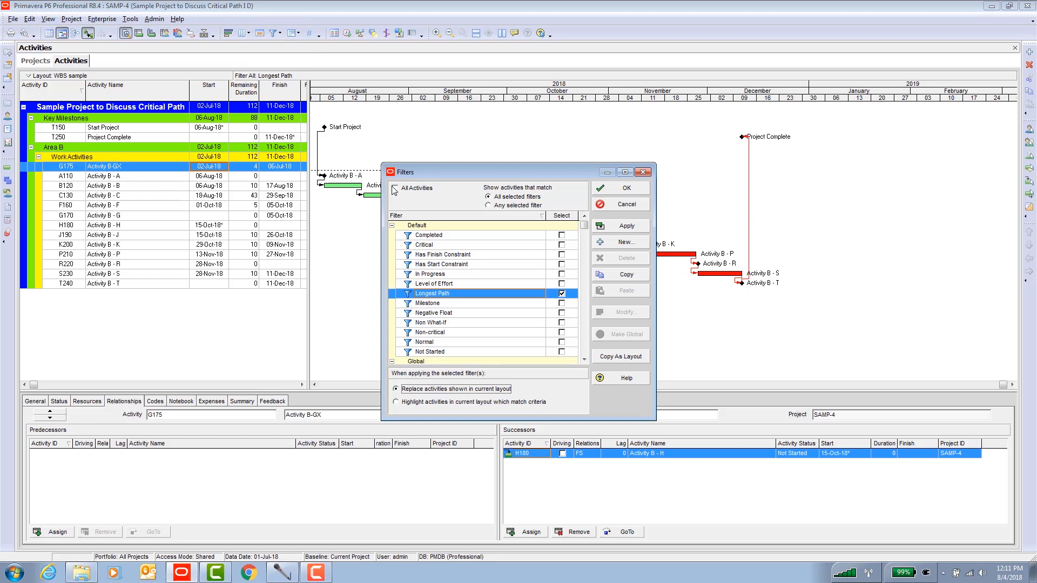
Show all activities, then reapply Longest Path to list Activity B-H through B-T and Project Complete.
click(625, 187)
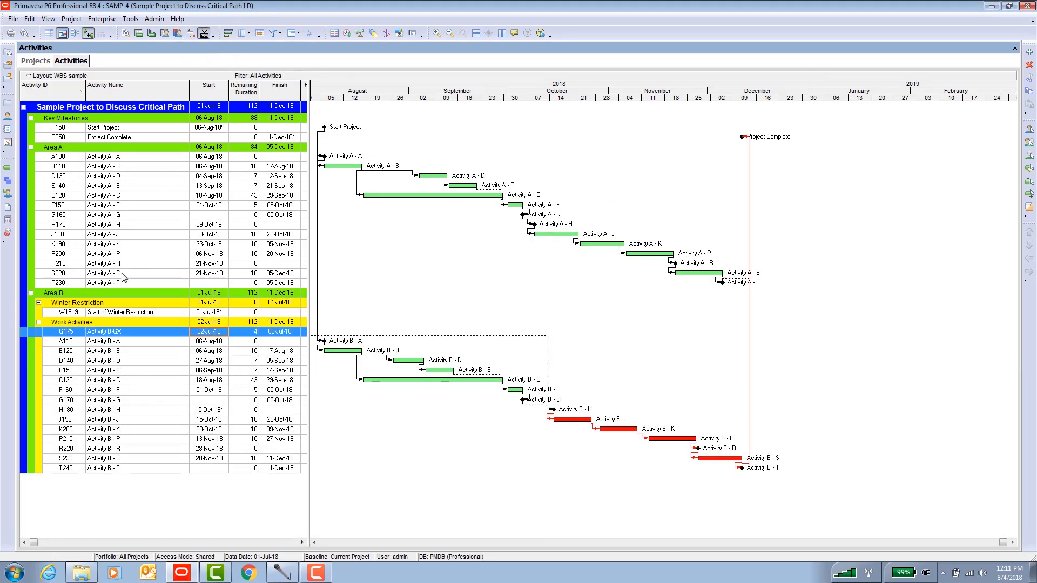
mouse_move(274, 33)
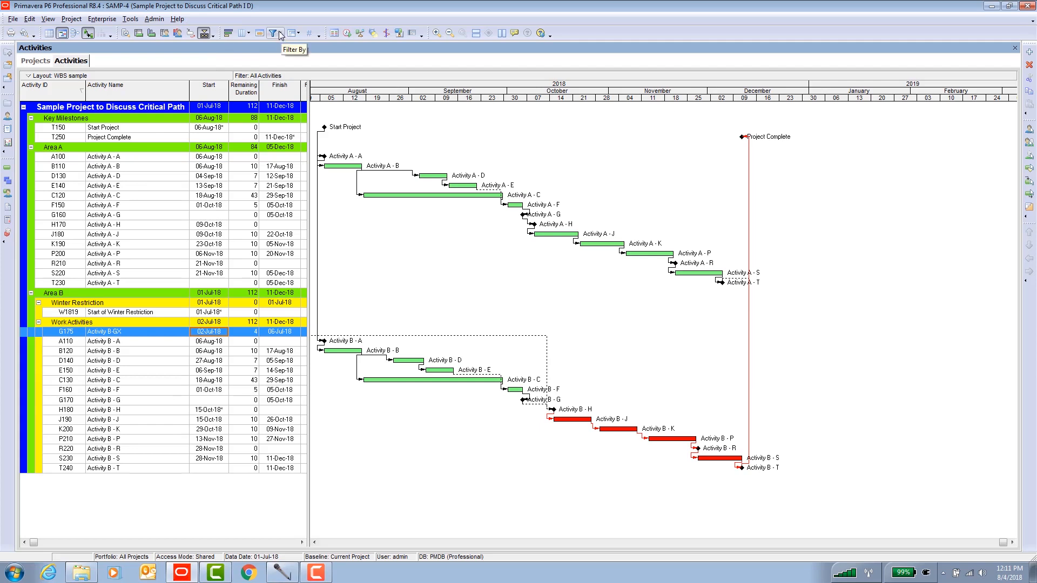
click(274, 33)
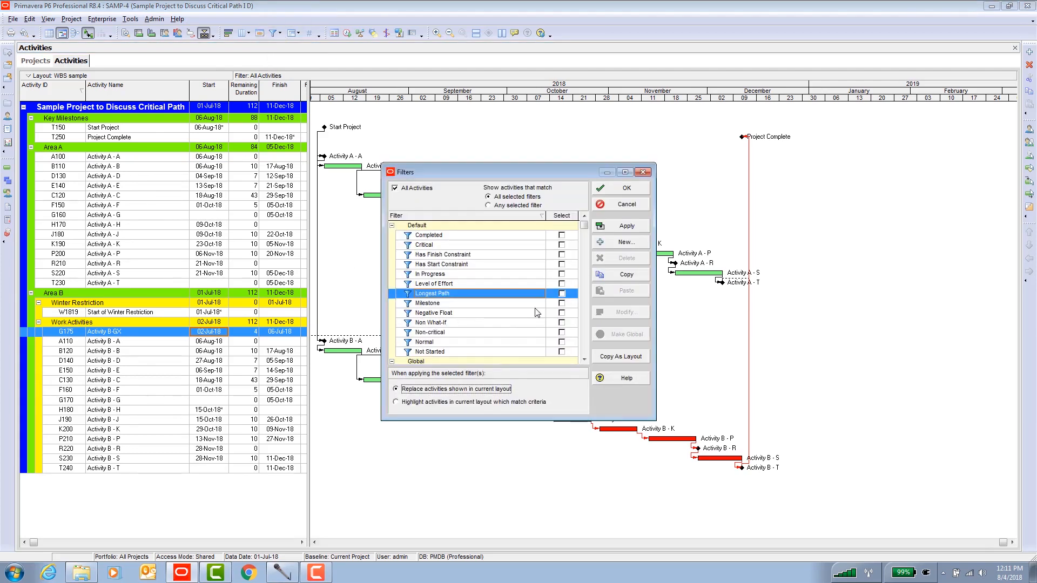
click(561, 293)
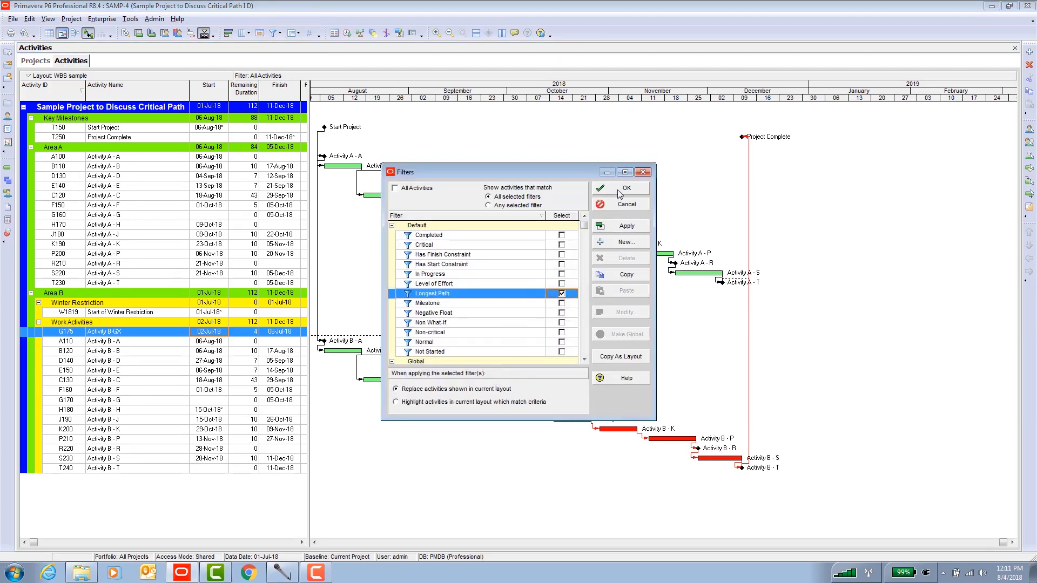
click(625, 188)
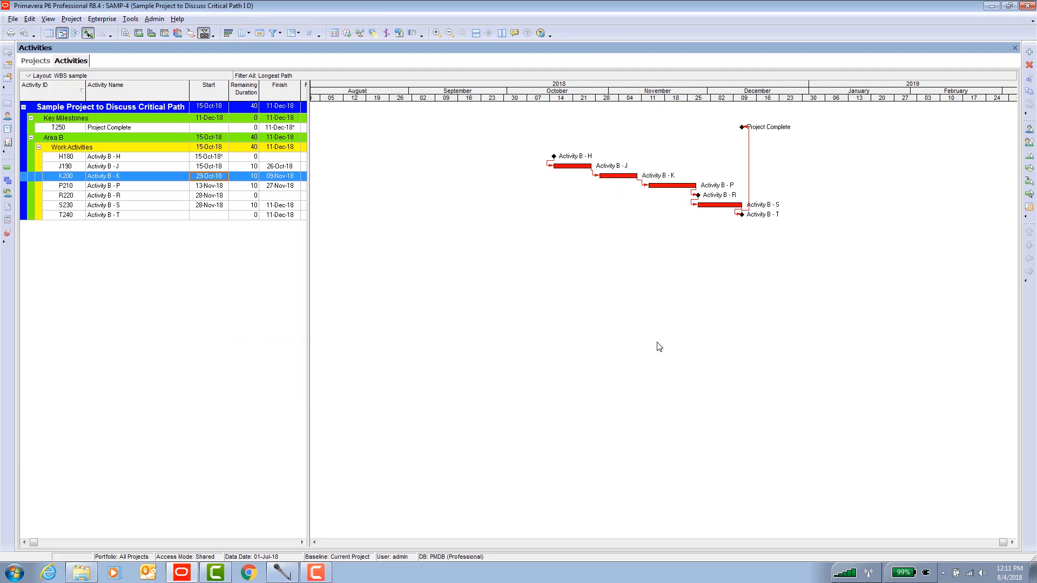
mouse_move(812, 253)
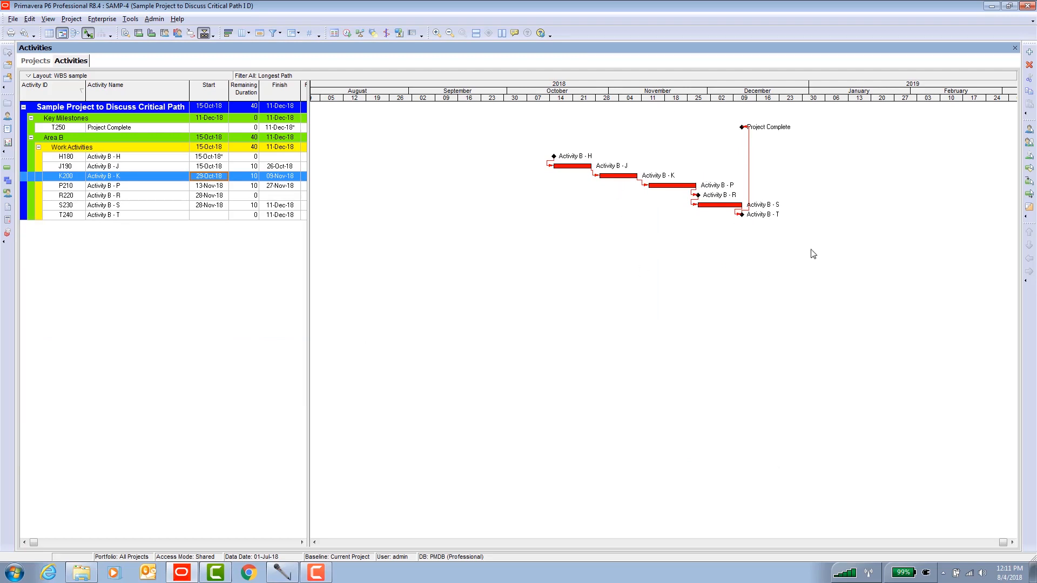
mouse_move(553, 166)
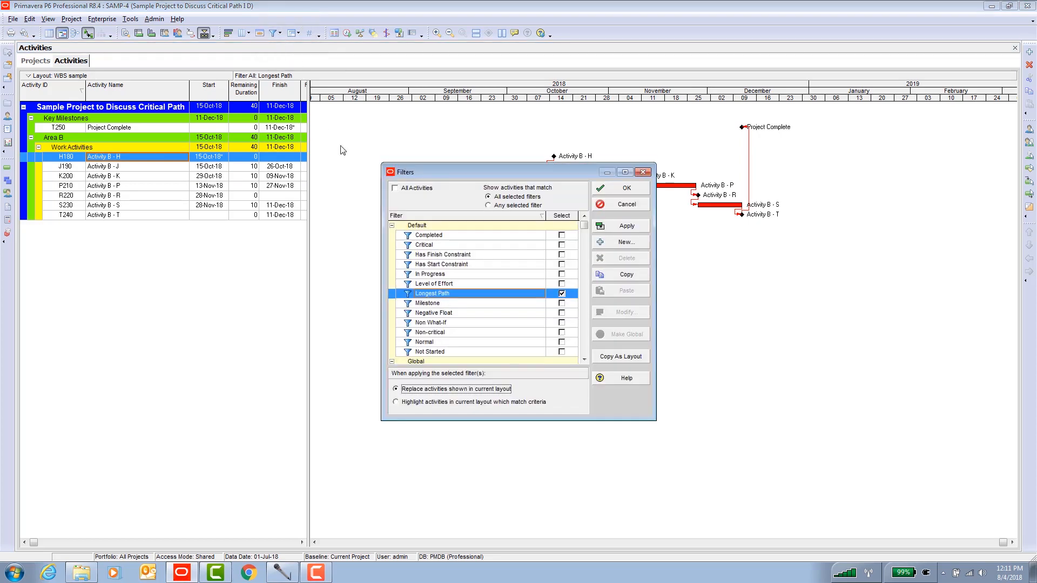
Switch the filter to All Activities so every project activity is listed.
click(396, 188)
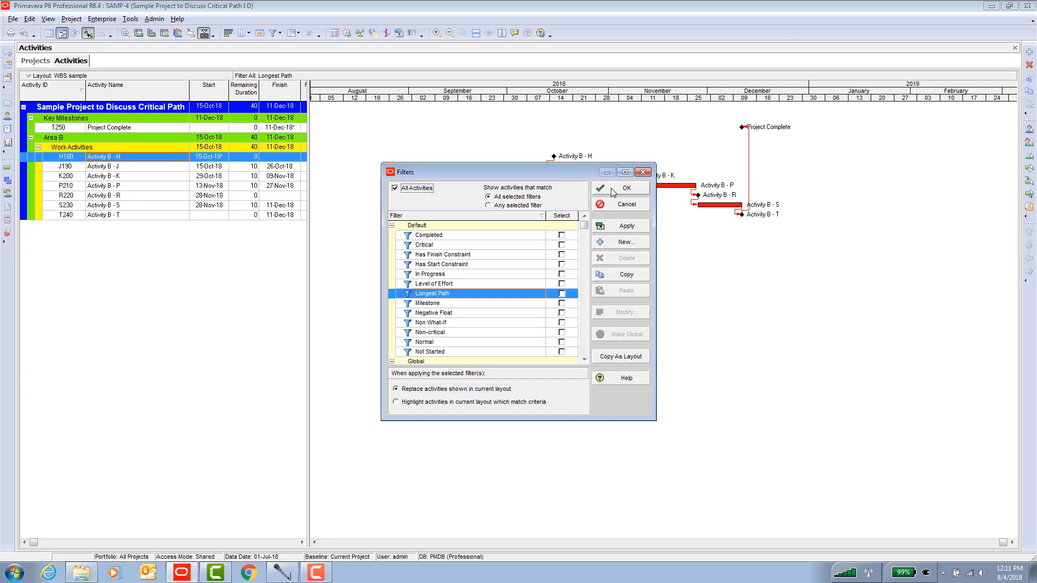
click(625, 188)
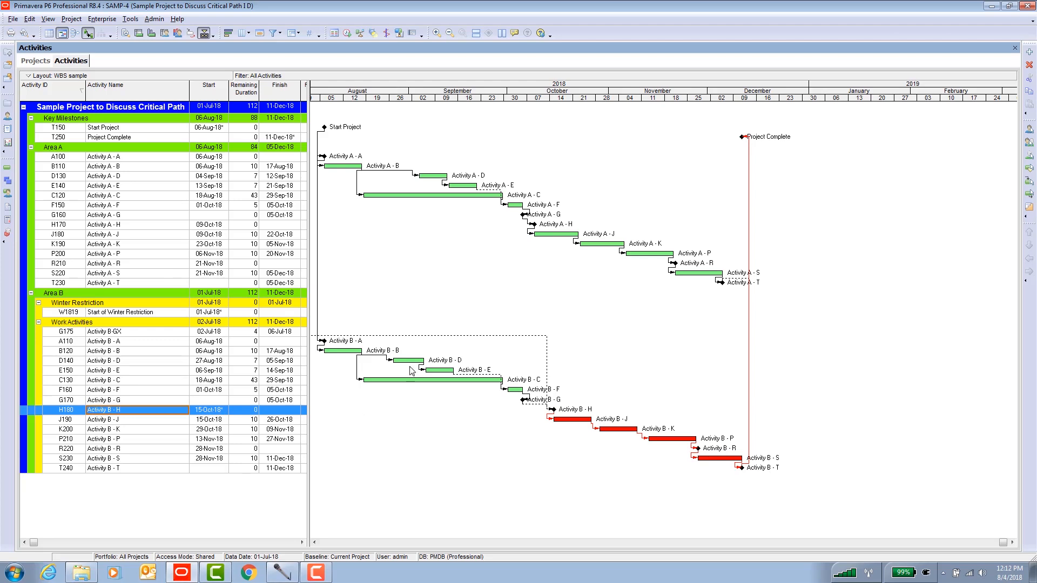
mouse_move(469, 396)
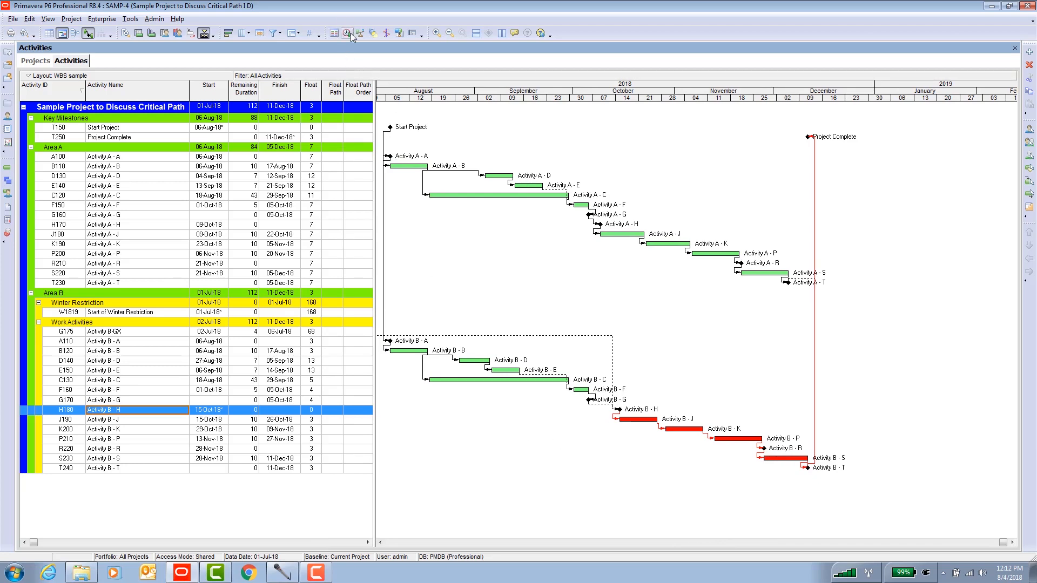
Enable Calculate multiple float paths in the Advanced schedule options and start choosing the ending activity.
click(347, 33)
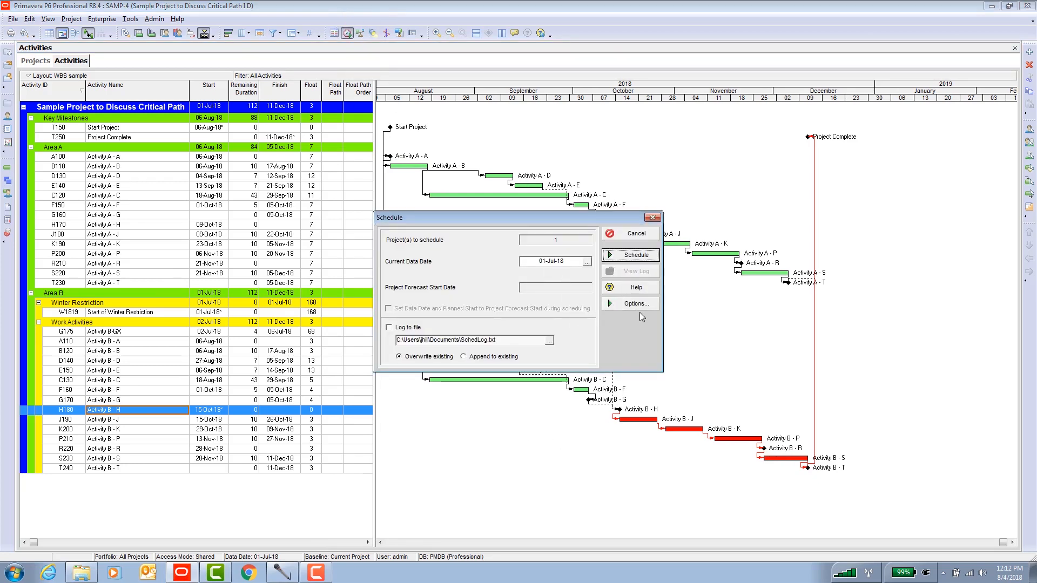
click(629, 302)
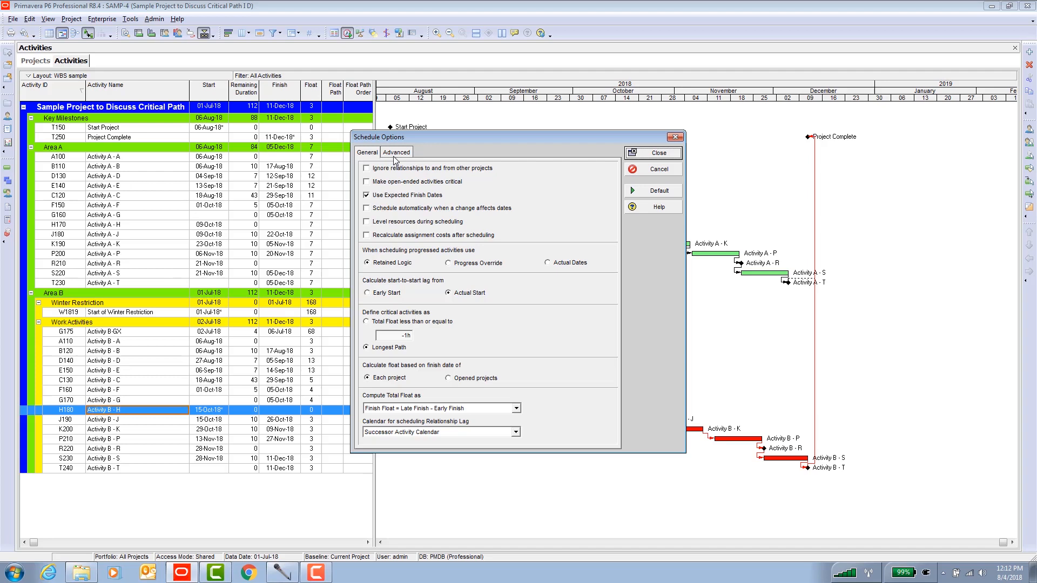
click(396, 152)
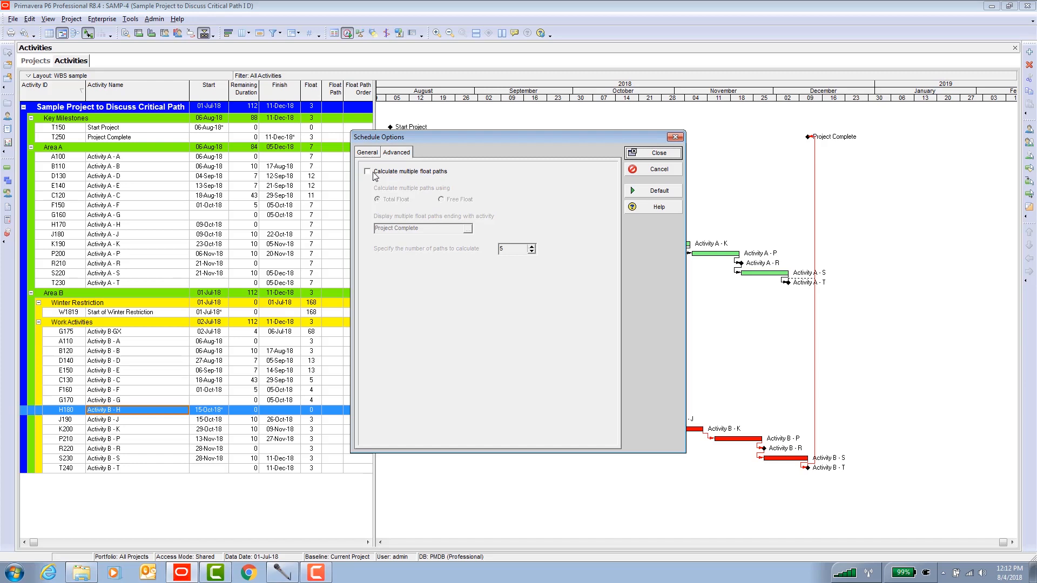
click(367, 171)
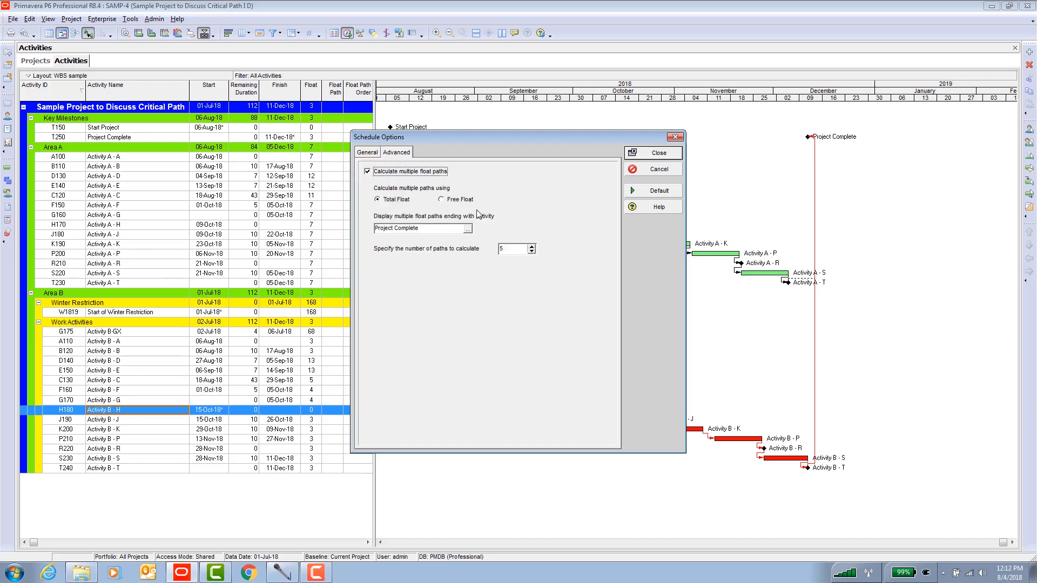
mouse_move(504, 229)
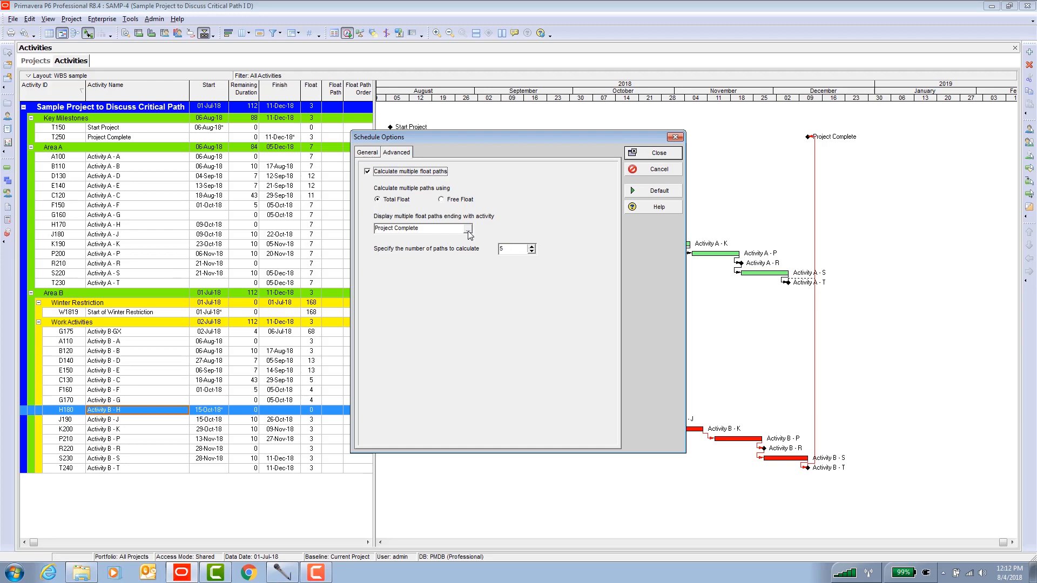
click(470, 228)
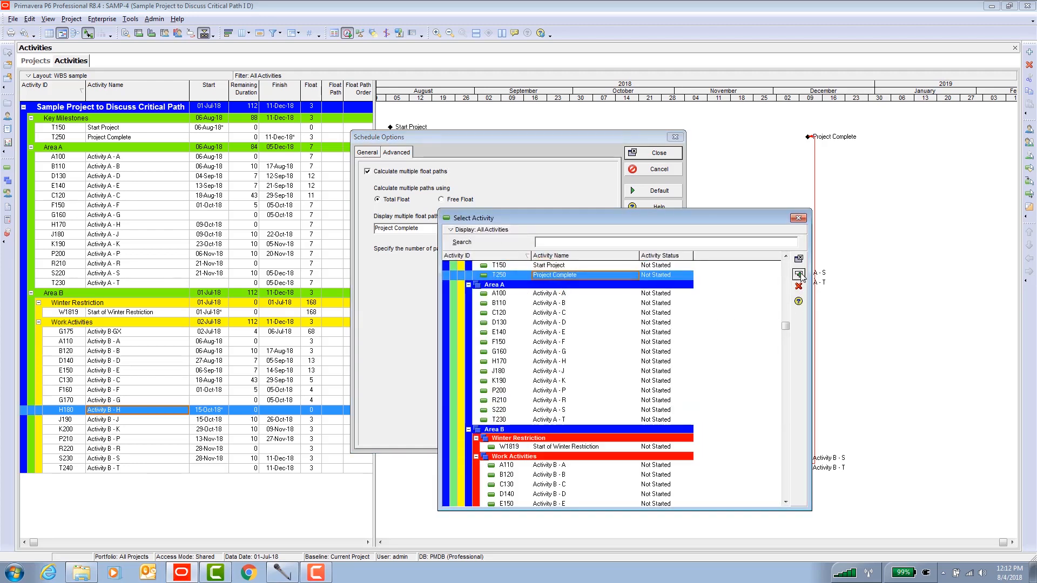
Assign Project Complete as the float paths' ending activity and reschedule, filling the Float Path columns.
click(798, 274)
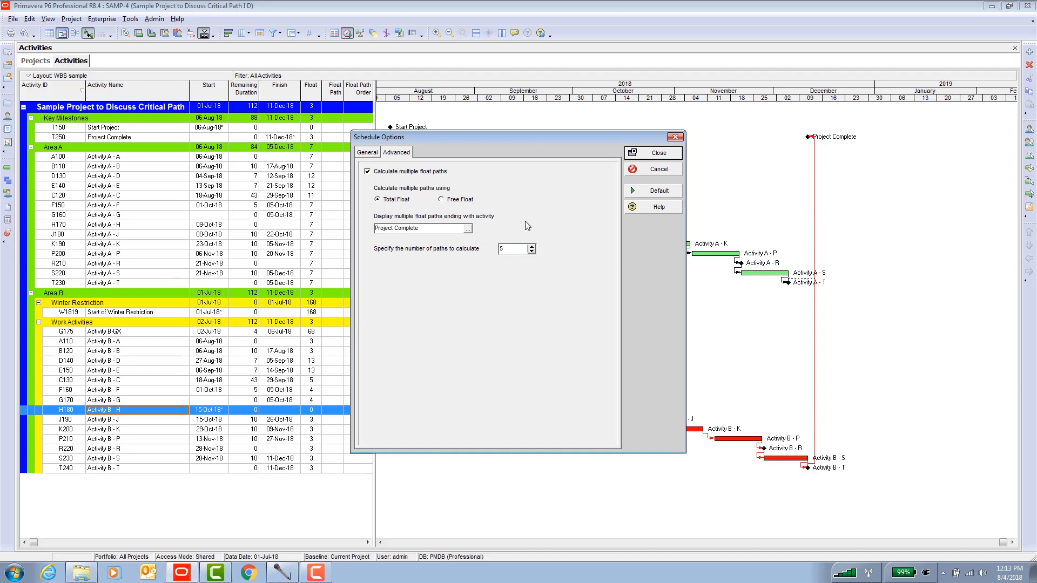
click(467, 227)
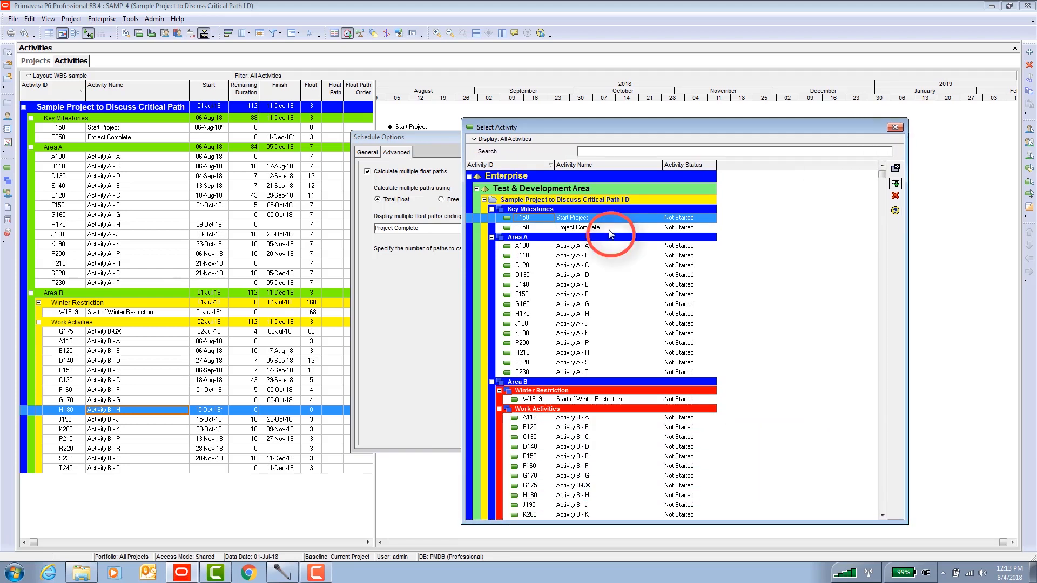
click(572, 304)
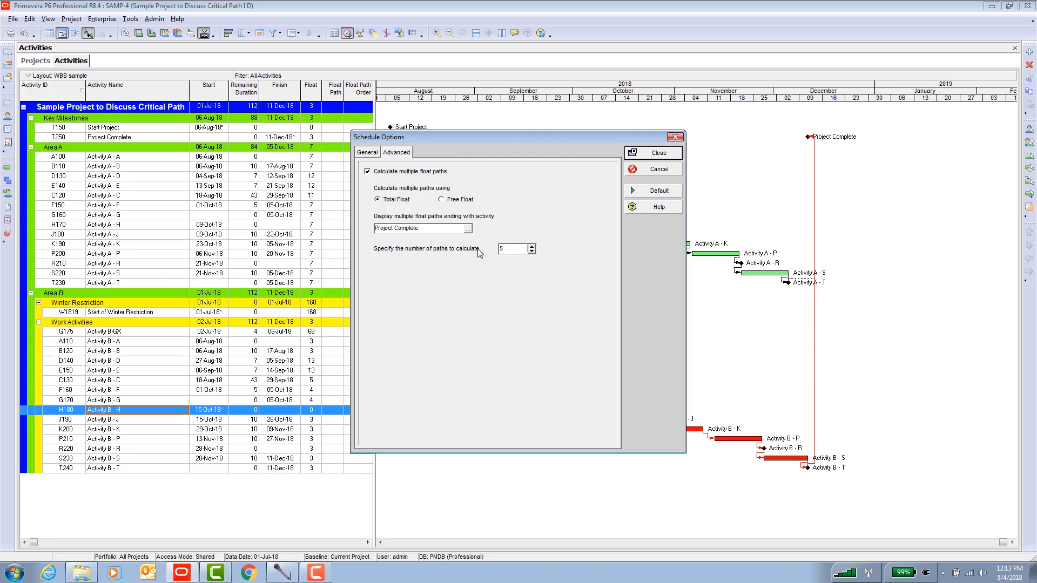
mouse_move(482, 257)
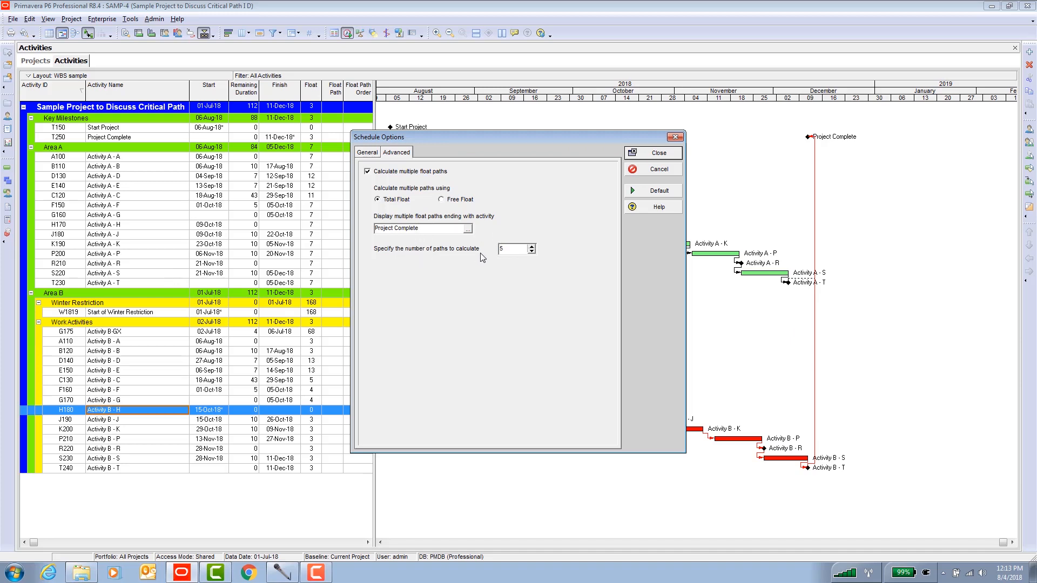
mouse_move(517, 289)
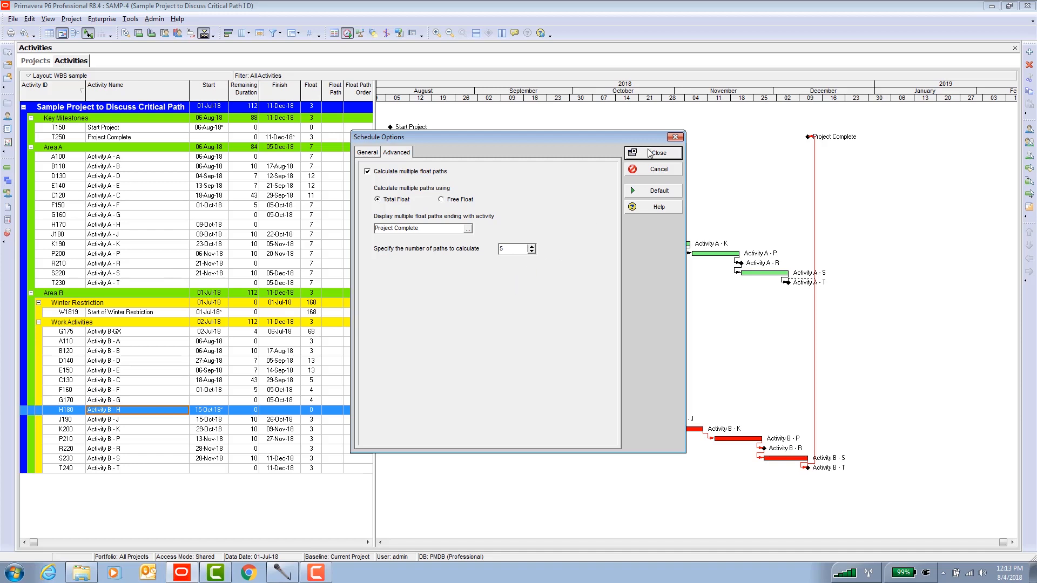
click(658, 152)
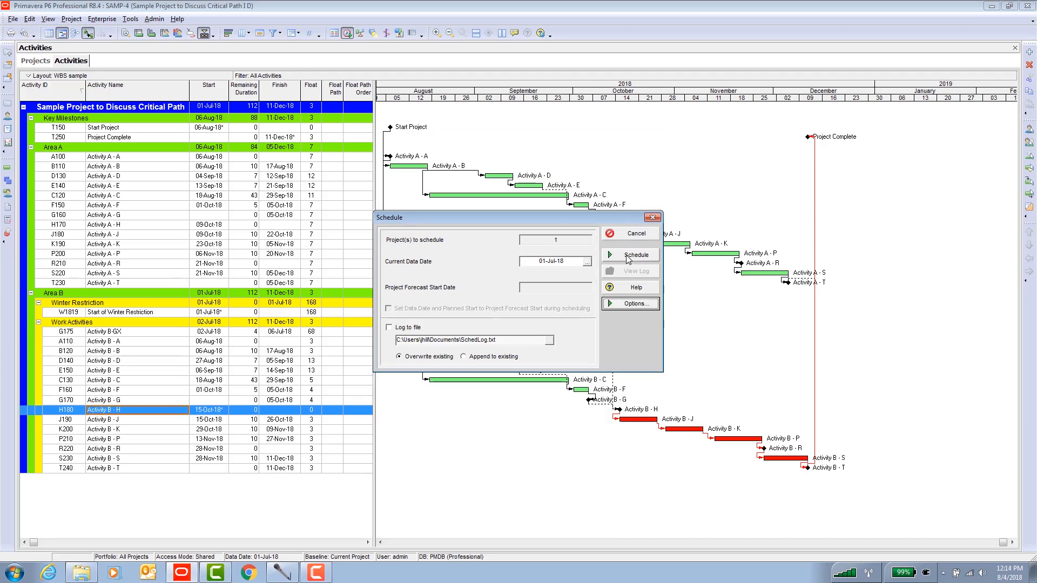
click(635, 255)
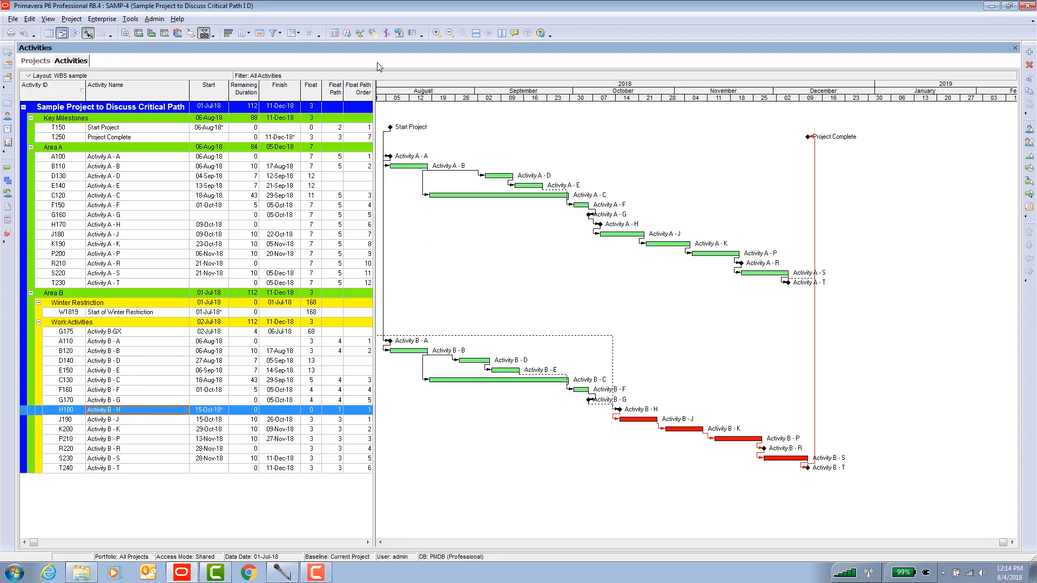
mouse_move(354, 245)
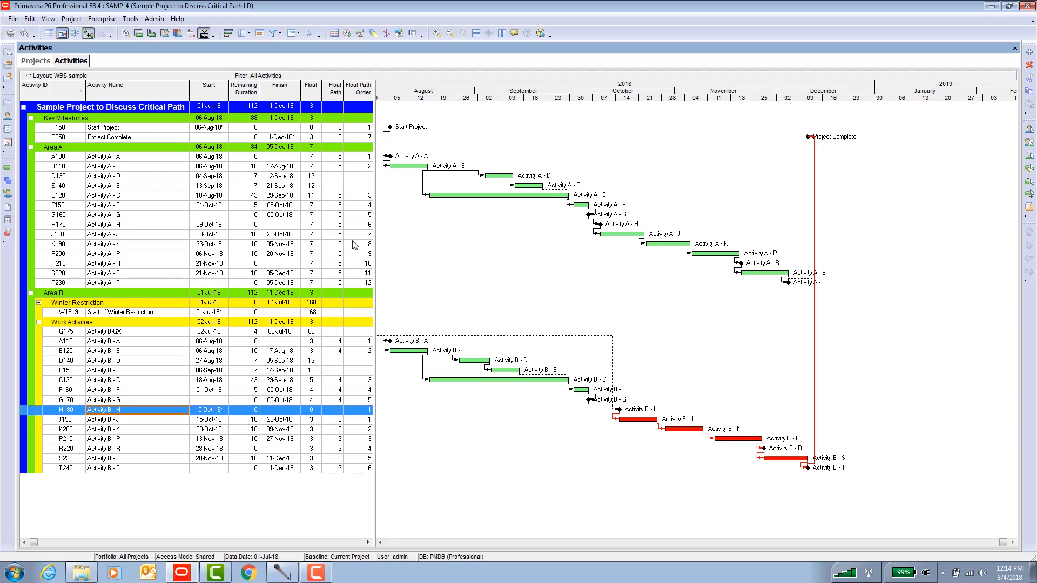
mouse_move(354, 209)
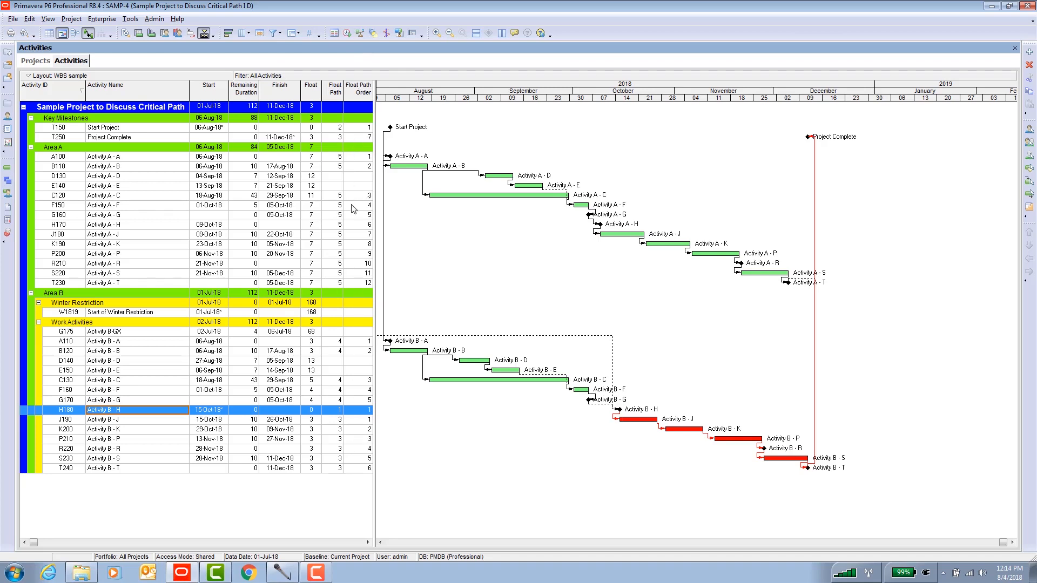
mouse_move(340, 164)
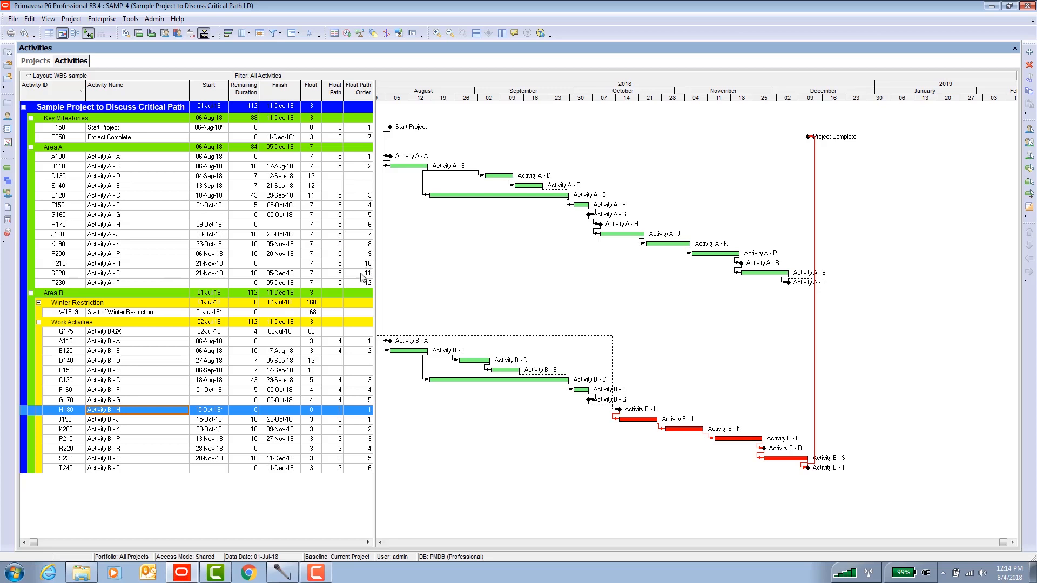
mouse_move(803, 147)
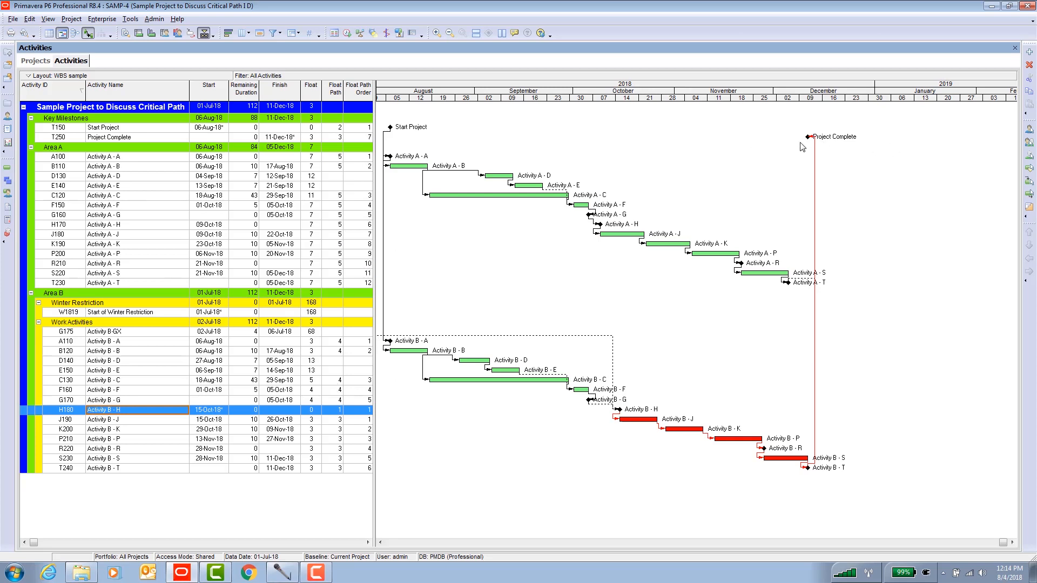
mouse_move(803, 144)
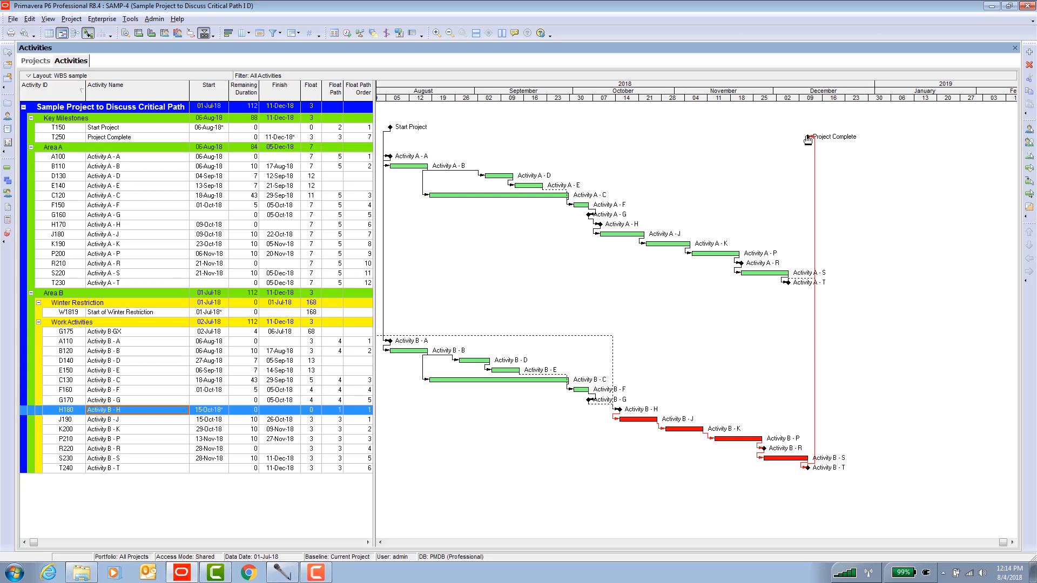
mouse_move(785, 345)
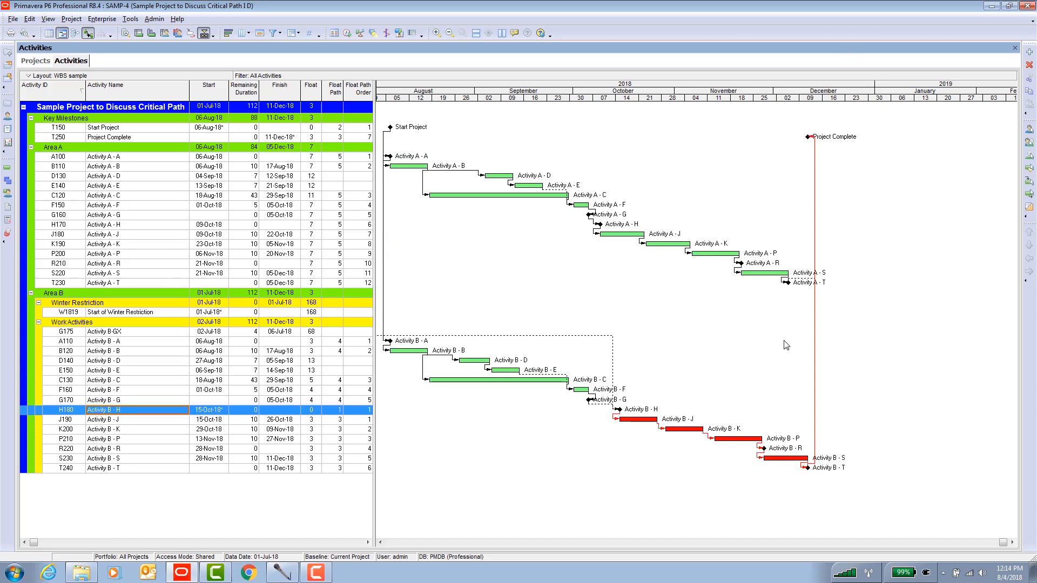
mouse_move(751, 437)
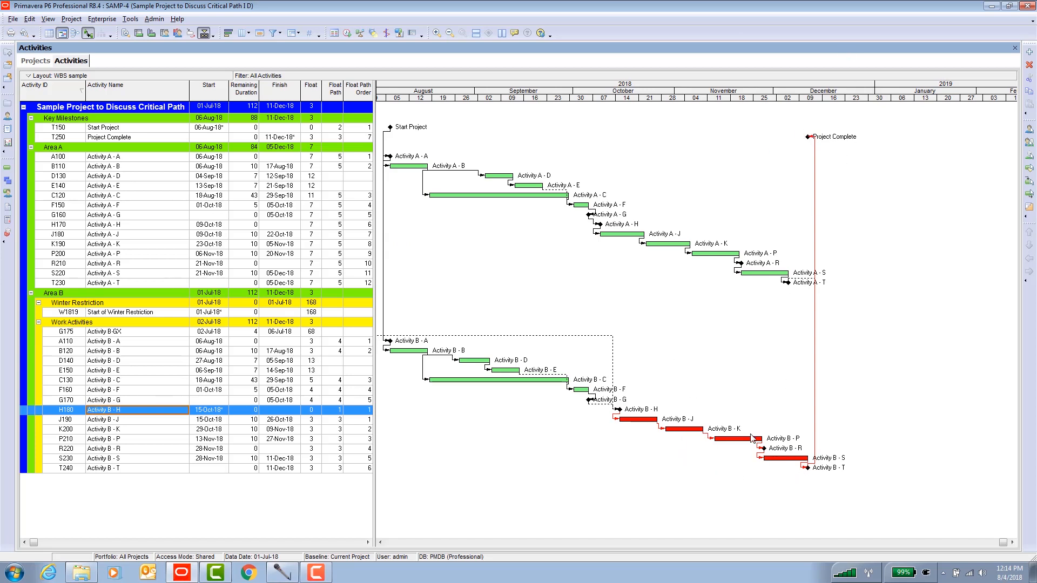
mouse_move(727, 462)
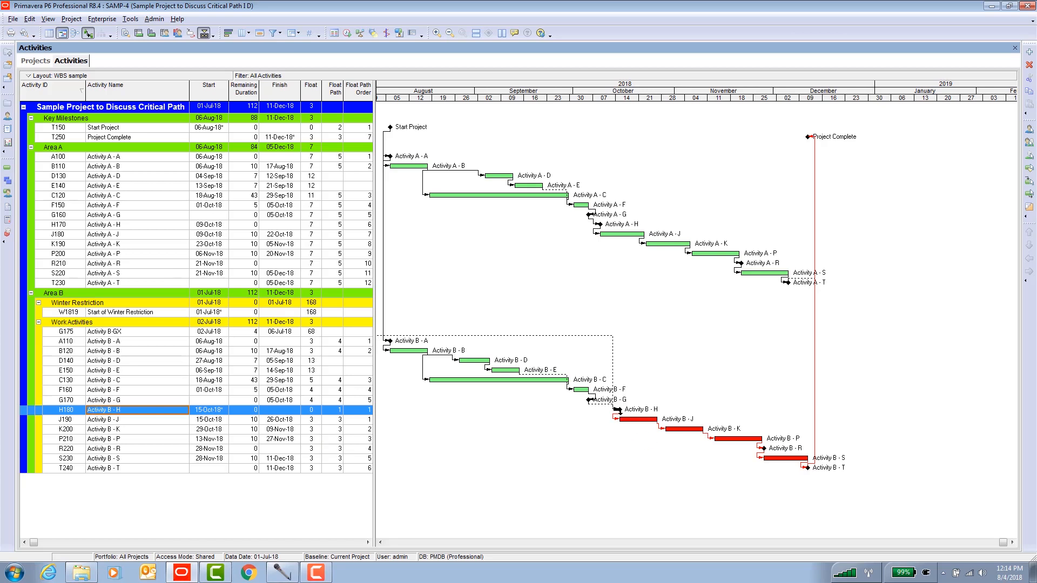
mouse_move(318, 425)
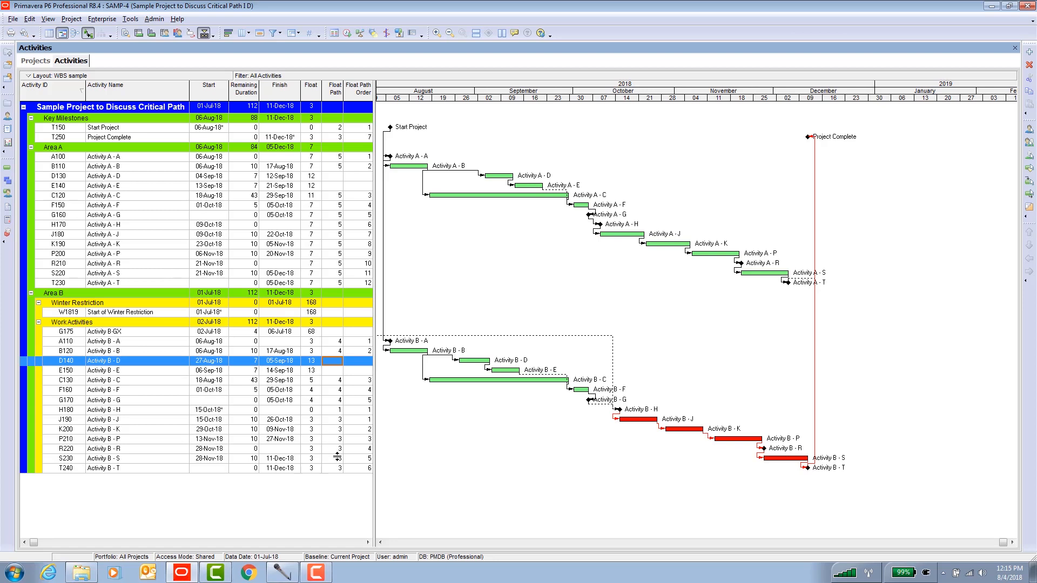
mouse_move(344, 423)
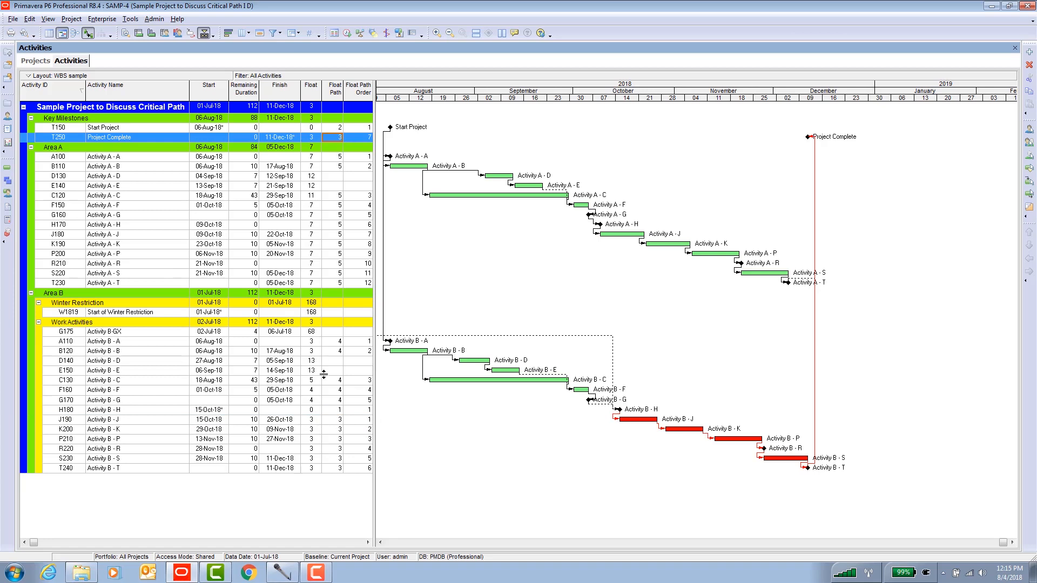
click(106, 419)
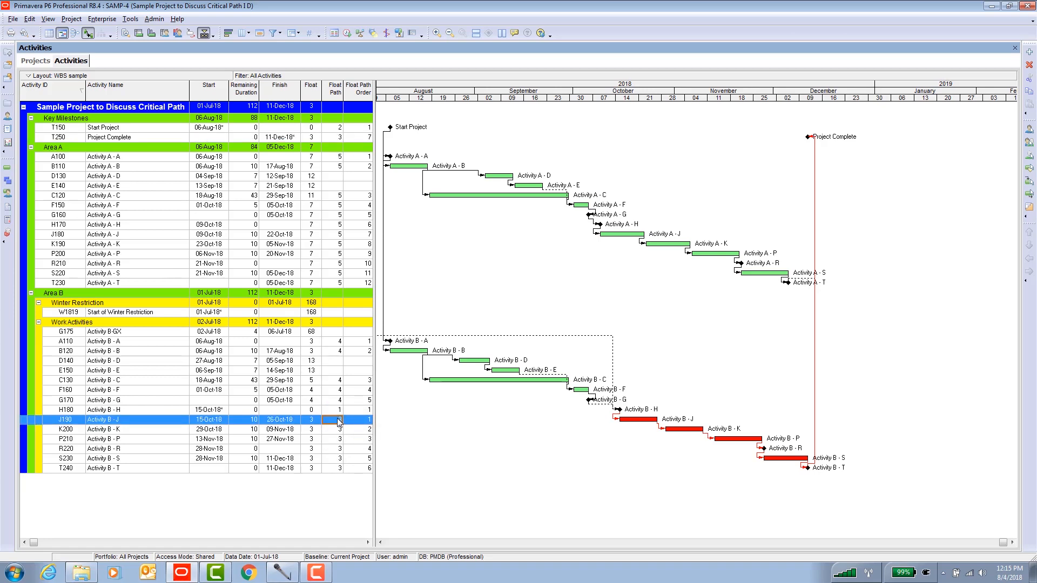